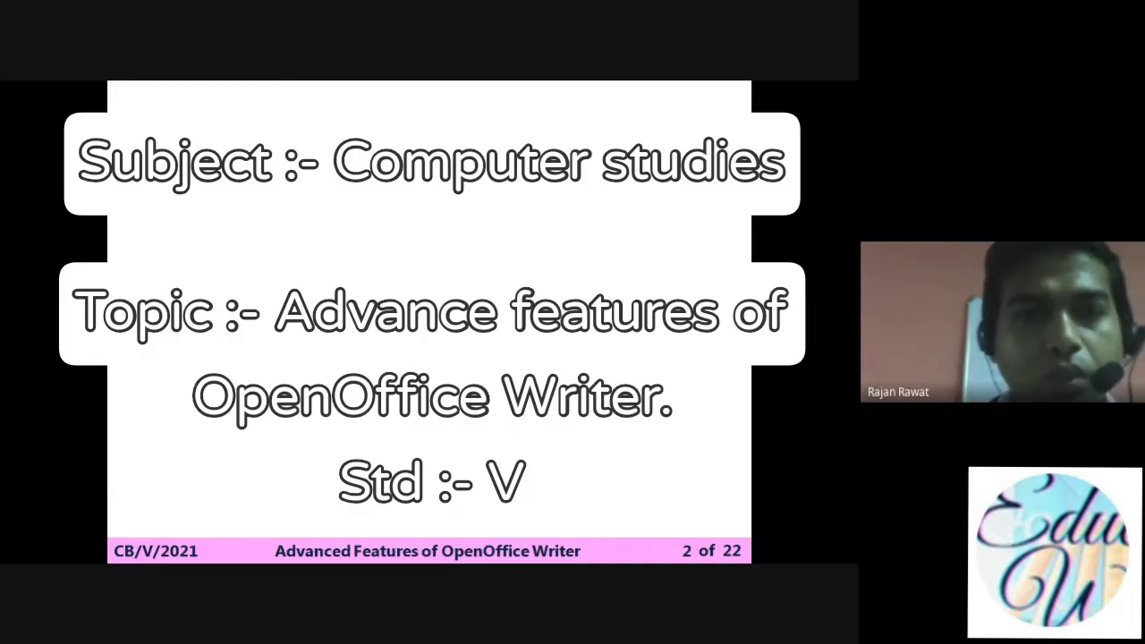
Advance the slideshow past the title slide to the tables lesson slide.
key("Right")
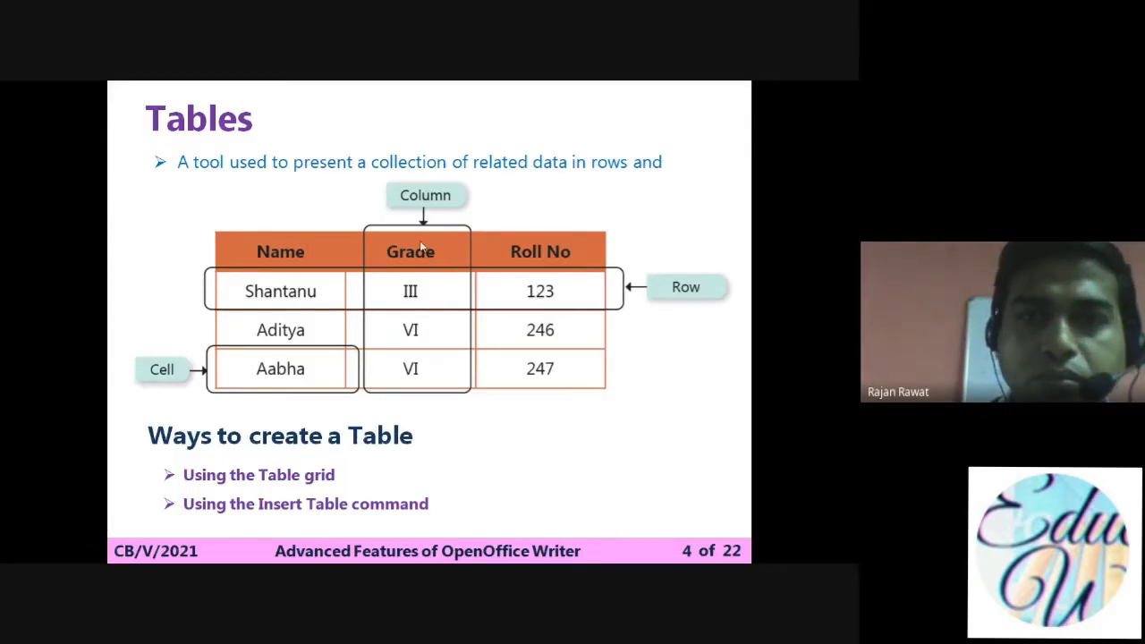
mouse_move(432, 288)
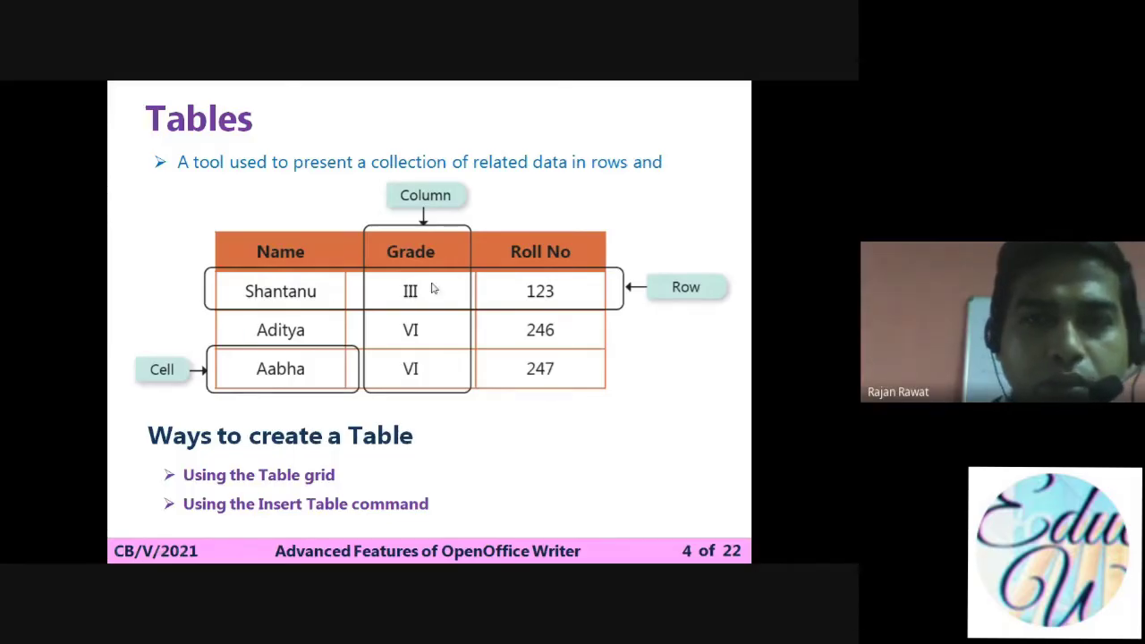
mouse_move(401, 293)
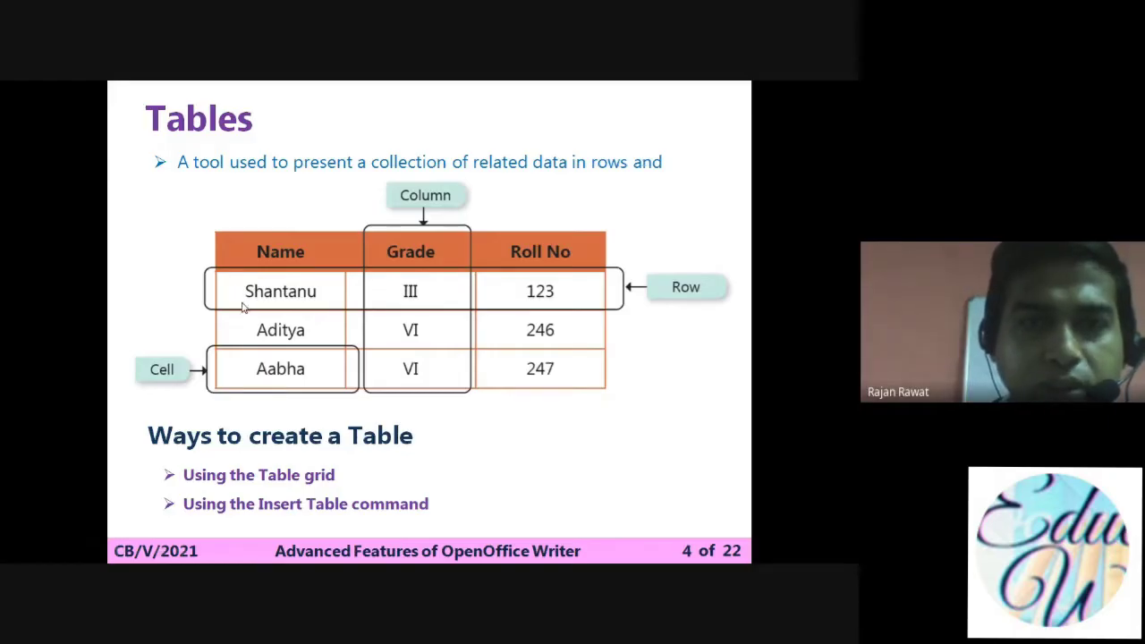
mouse_move(489, 300)
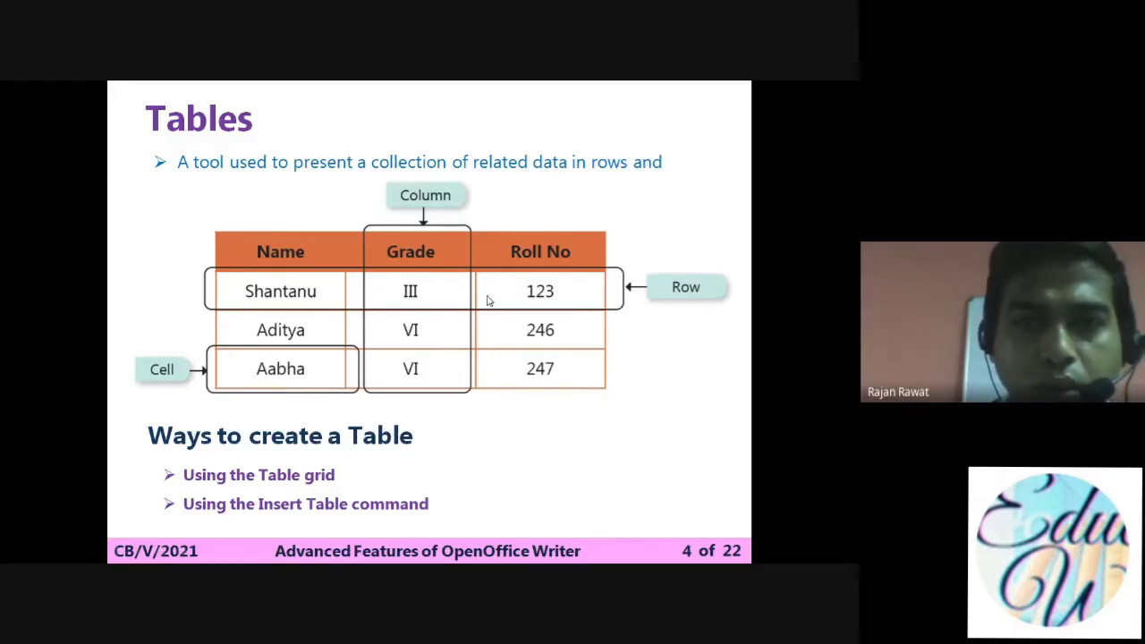
mouse_move(255, 304)
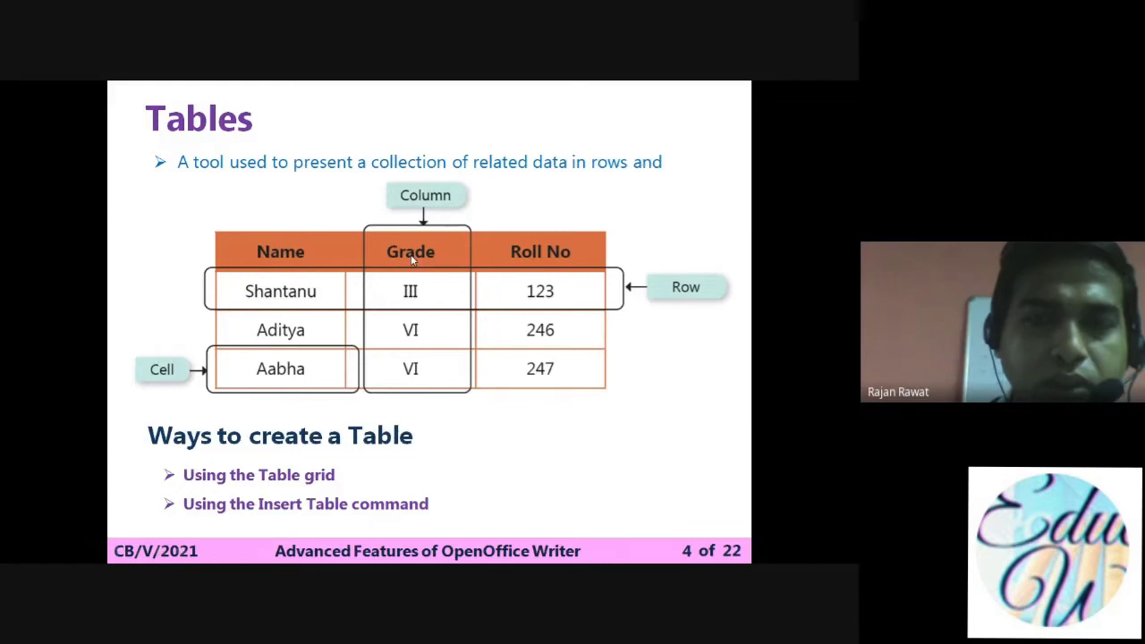
mouse_move(455, 308)
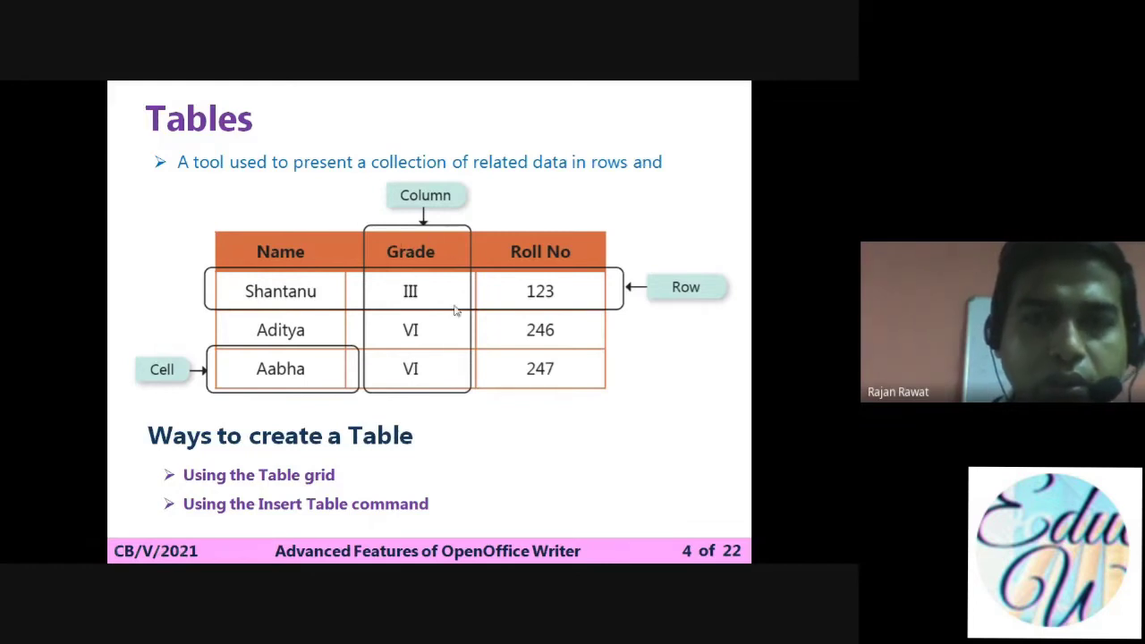
mouse_move(428, 352)
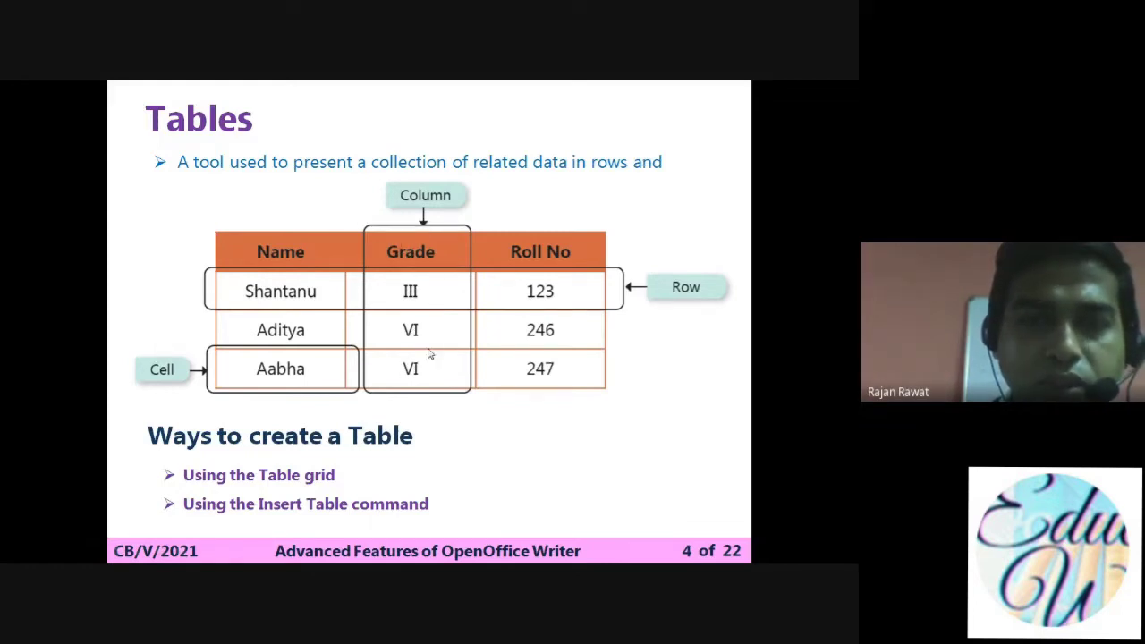
mouse_move(416, 260)
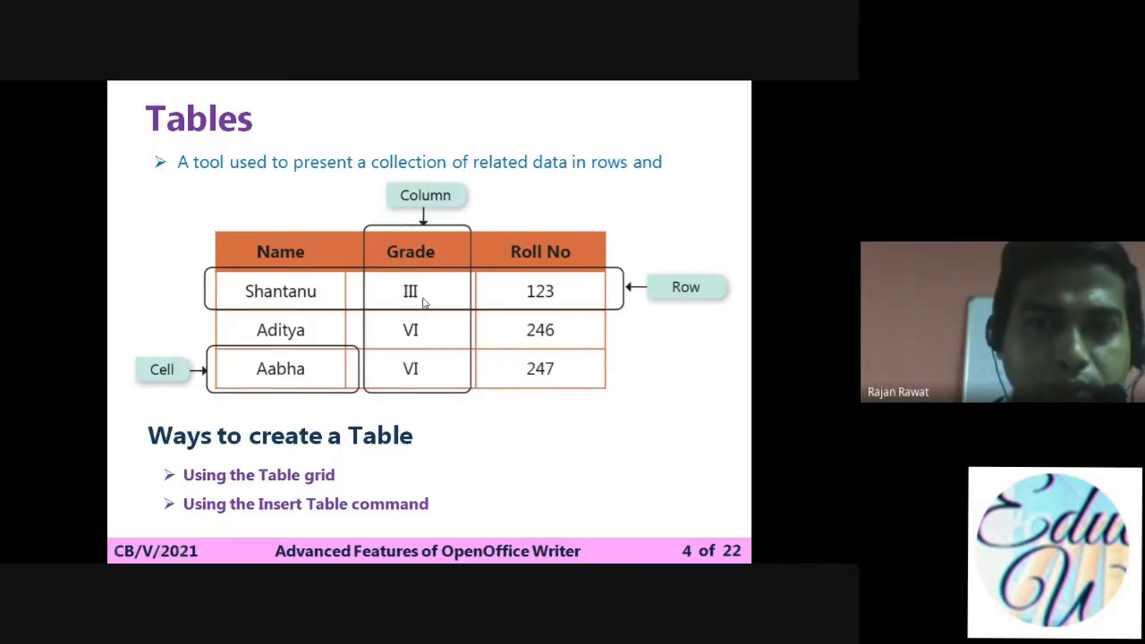
mouse_move(441, 322)
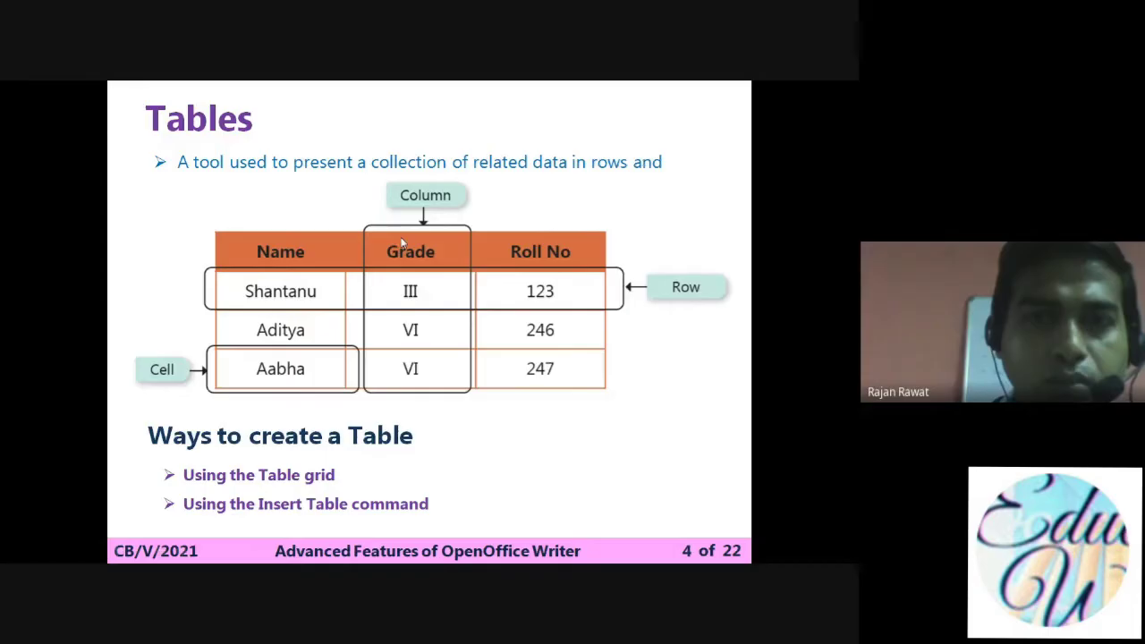
mouse_move(425, 374)
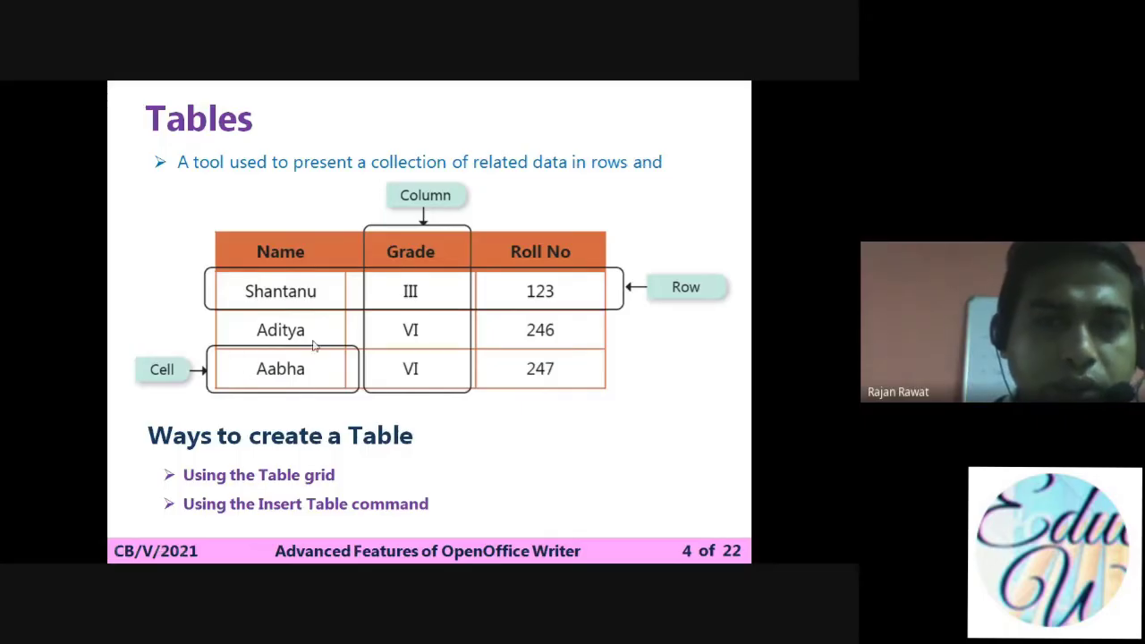
mouse_move(271, 382)
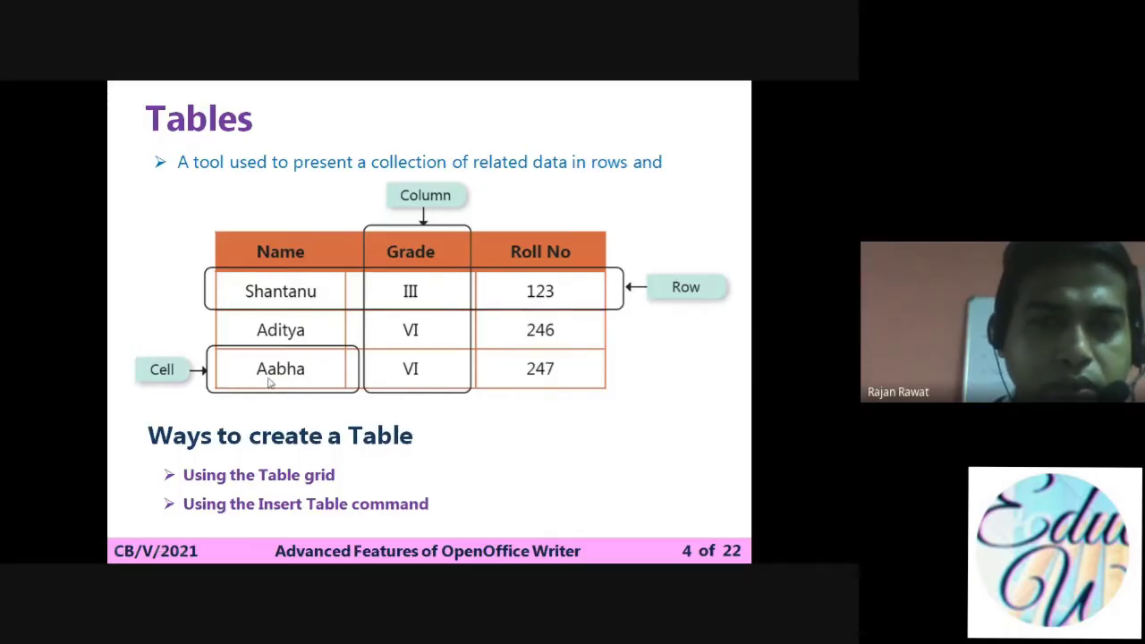
mouse_move(262, 357)
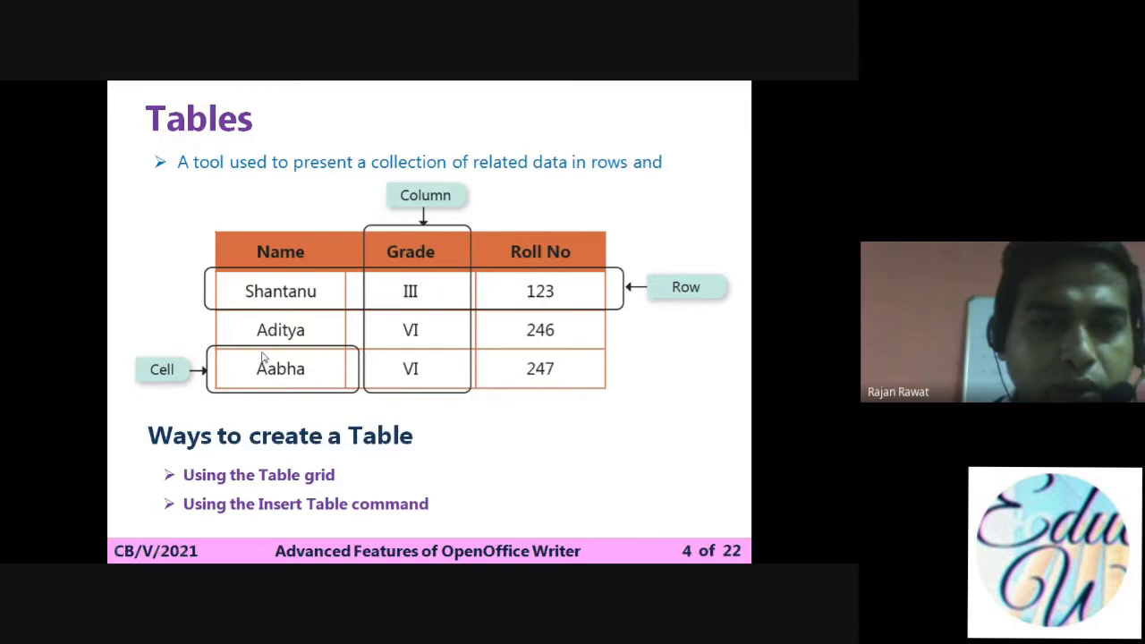
mouse_move(147, 378)
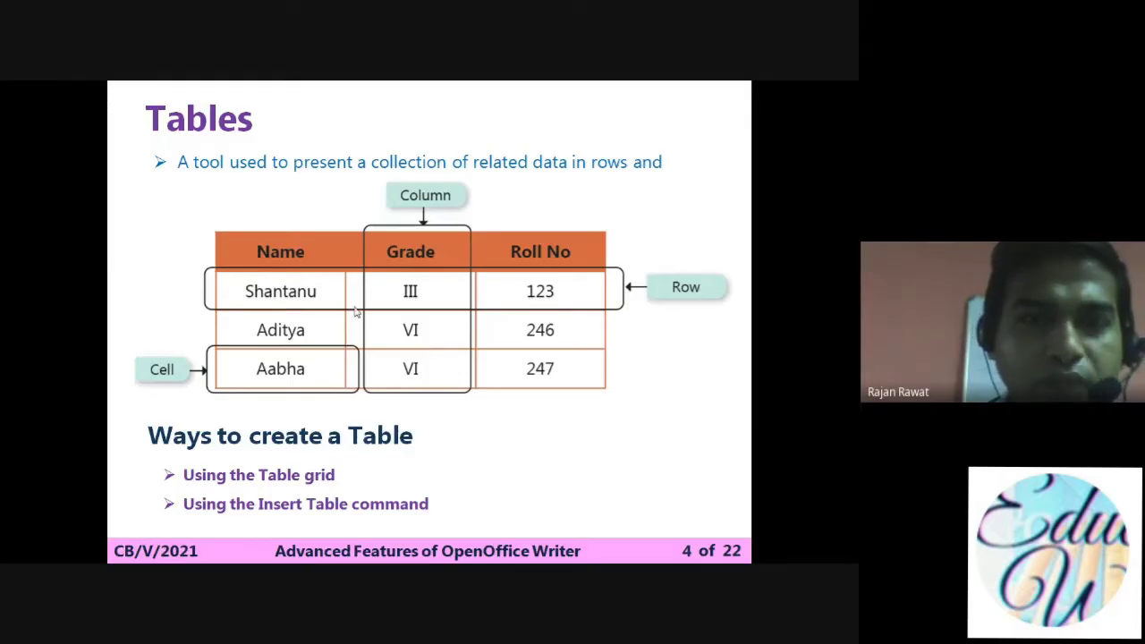
mouse_move(204, 353)
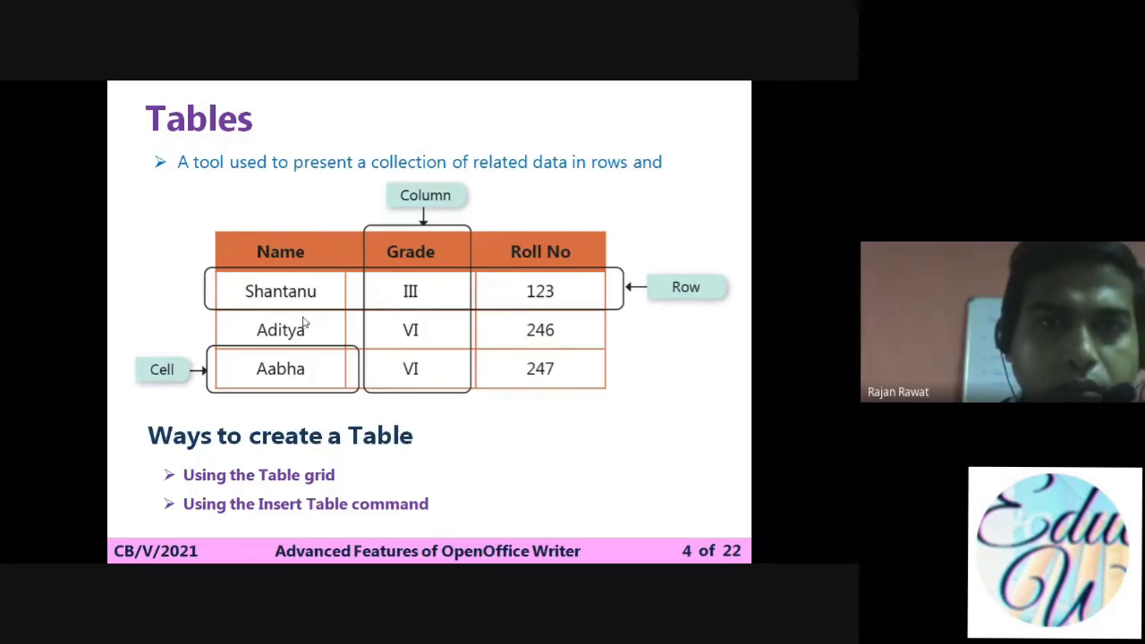
mouse_move(291, 239)
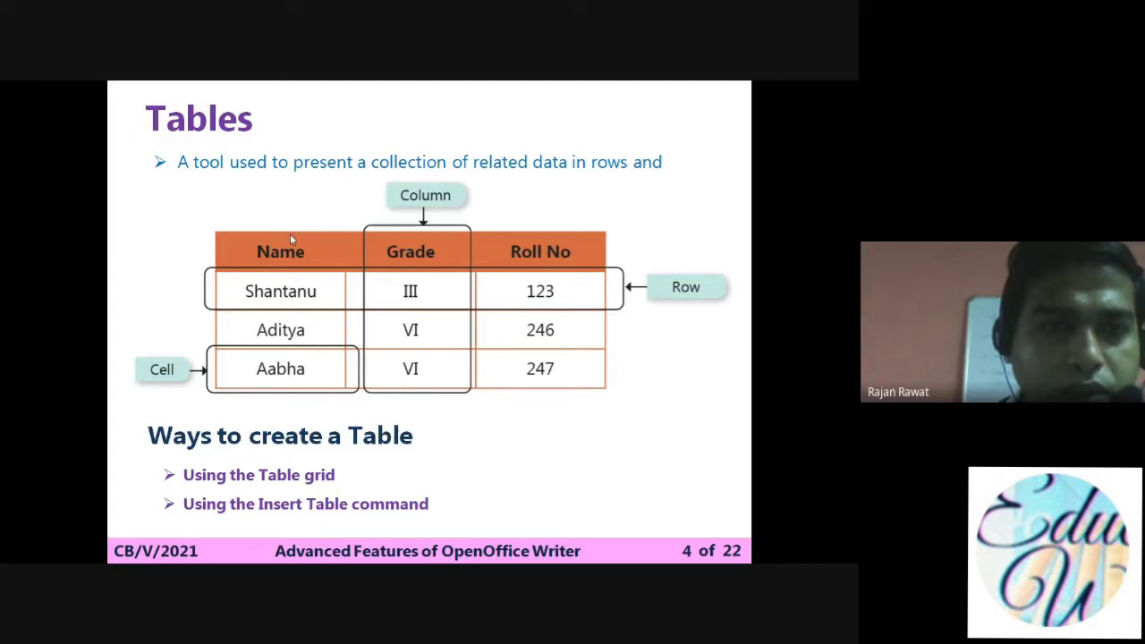
mouse_move(438, 85)
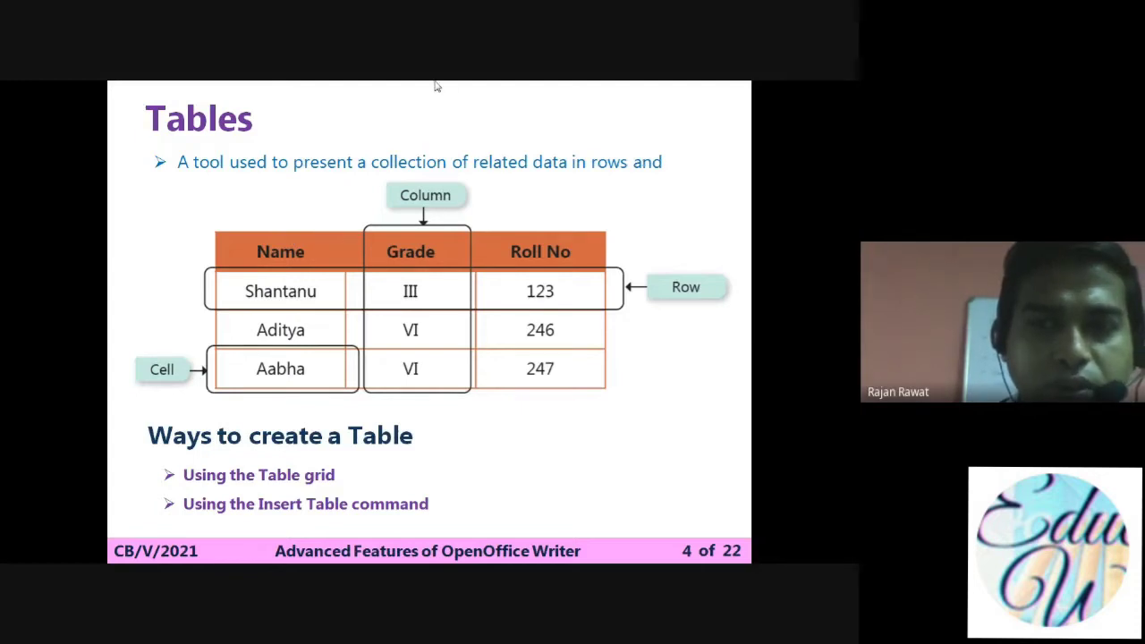
mouse_move(350, 143)
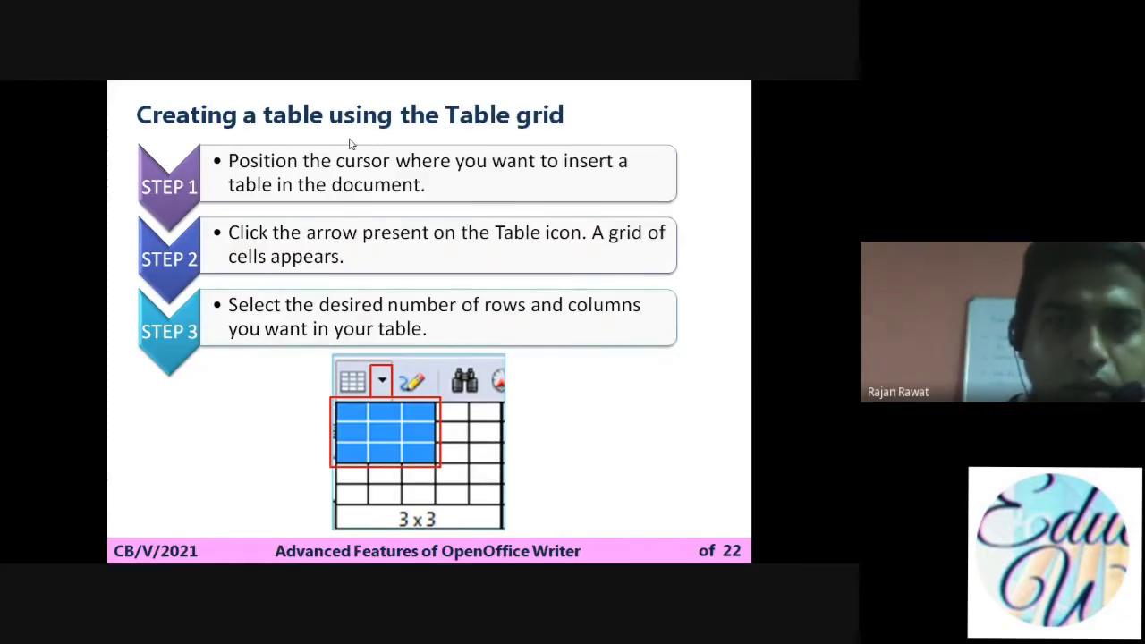
End the PowerPoint slideshow after the Table grid slide.
key("right")
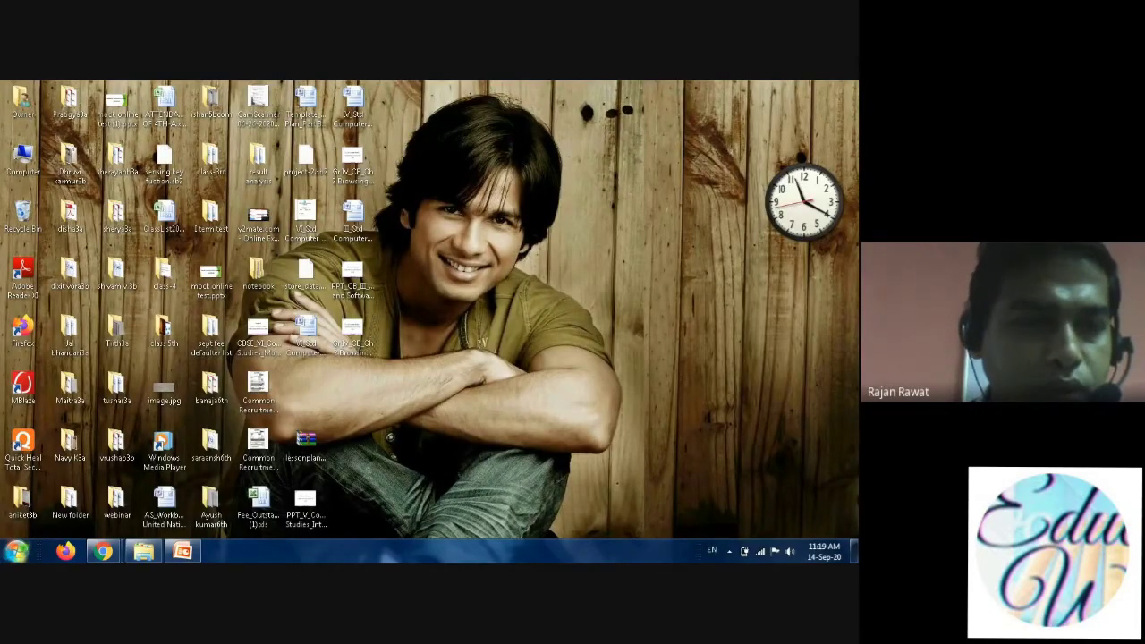
Open the Windows Start menu programs list to find OpenOffice.
left_click(17, 551)
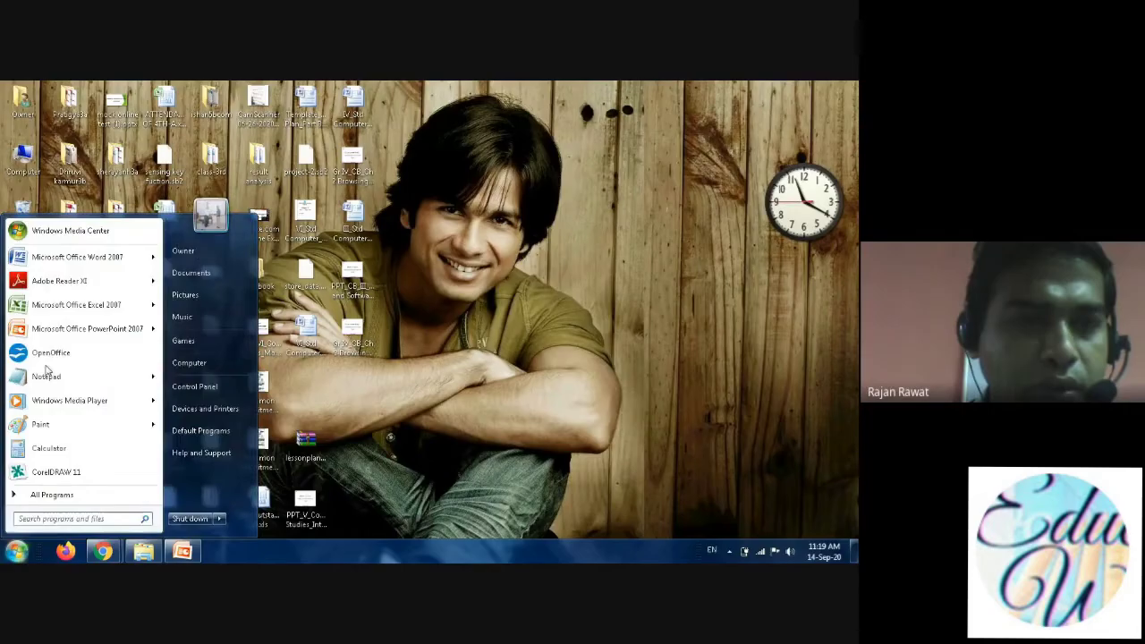
mouse_move(51, 352)
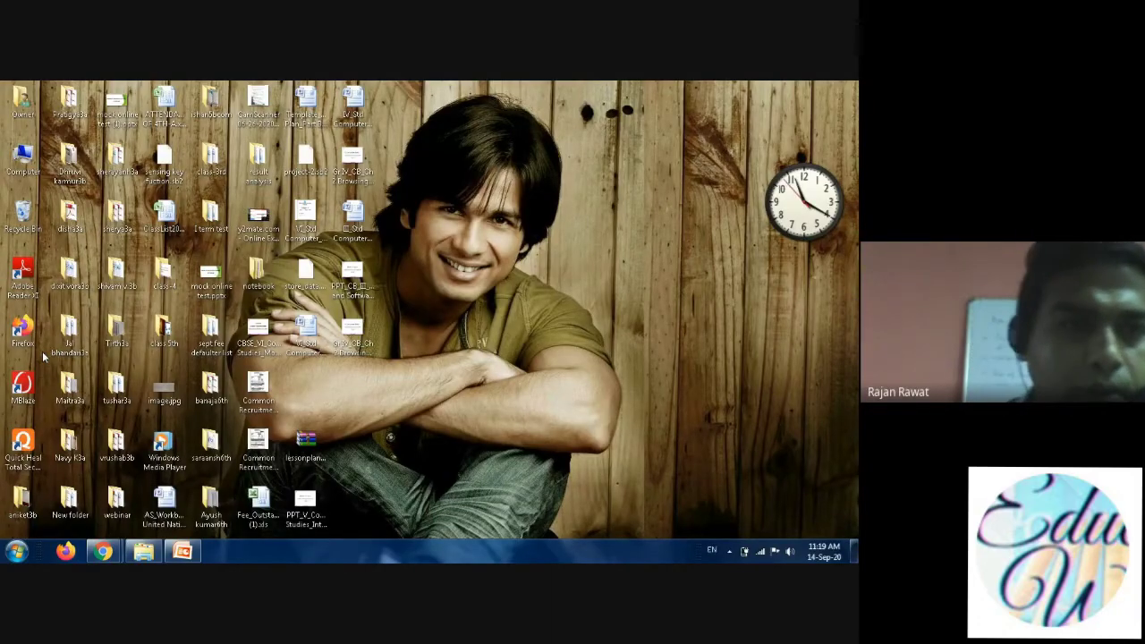
mouse_move(365, 438)
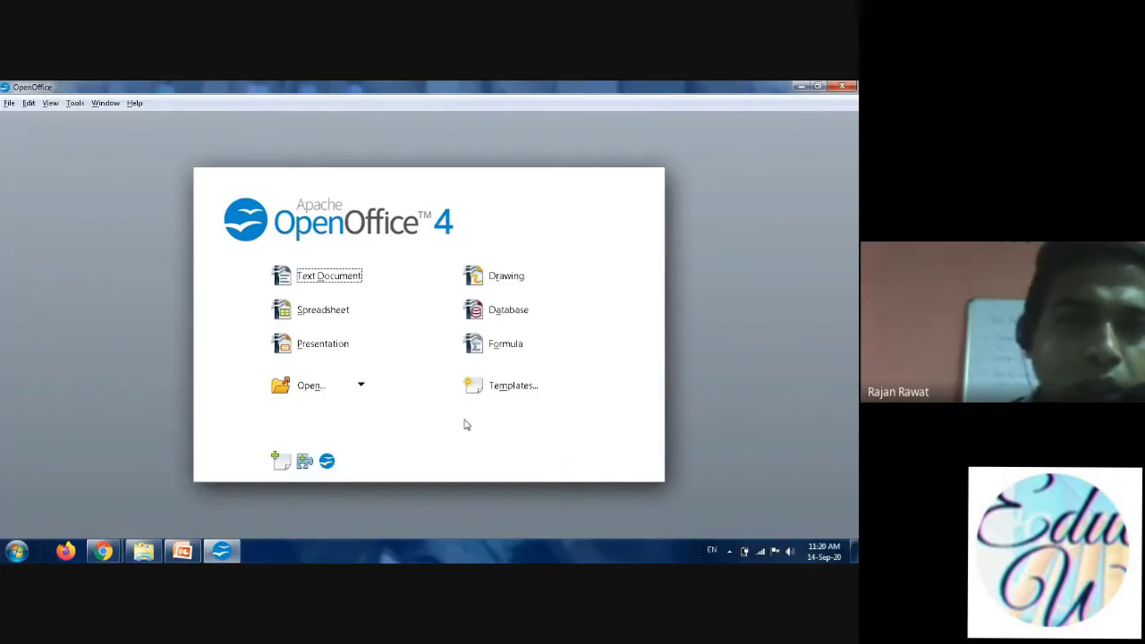
Create a new Text Document from the OpenOffice Start Center.
left_click(329, 275)
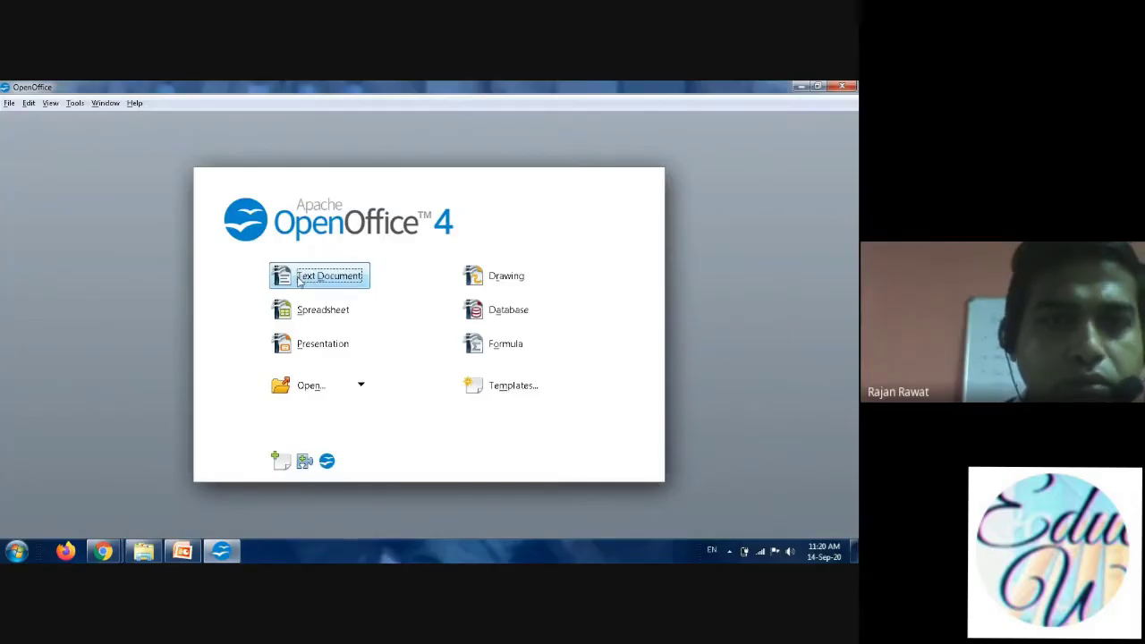
left_click(330, 275)
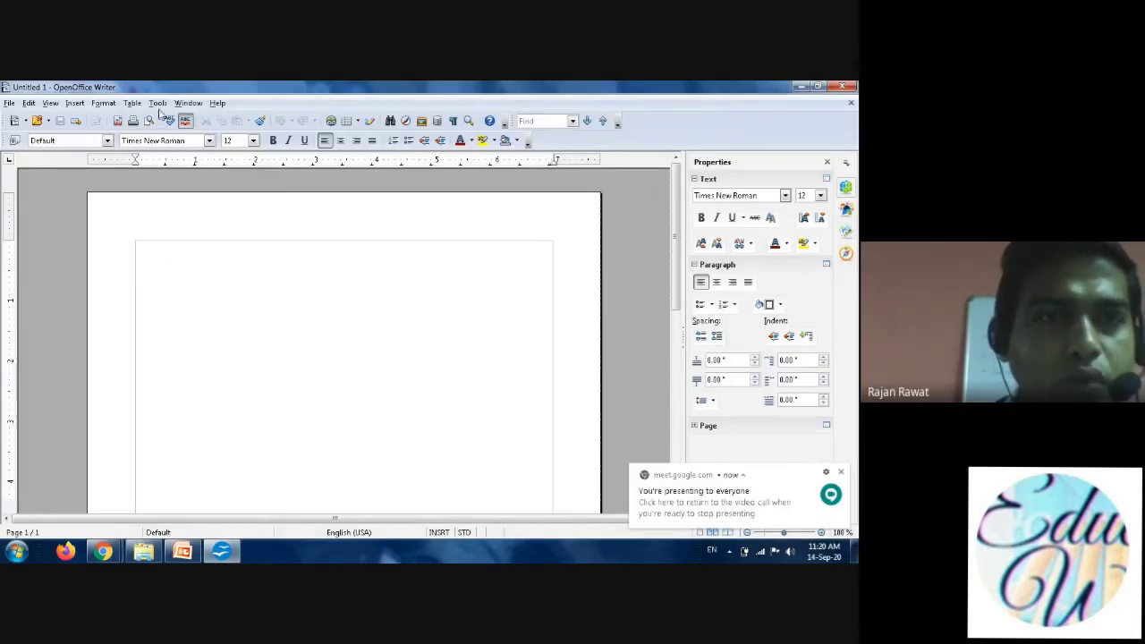
Bring up the Insert Table dialog from the Table menu.
left_click(132, 103)
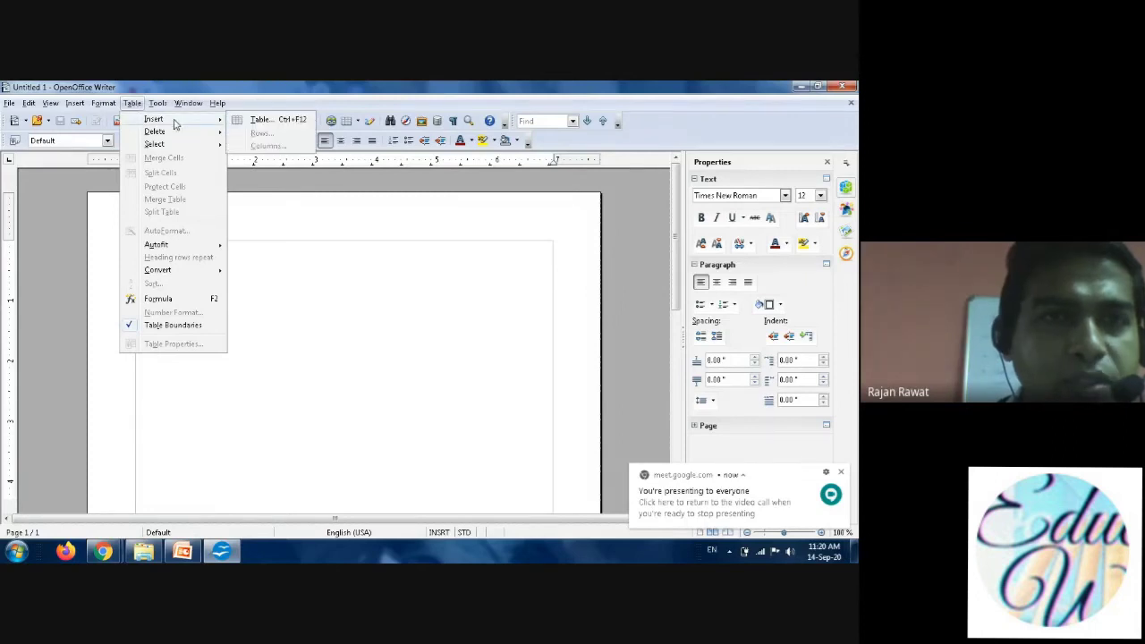
mouse_move(269, 125)
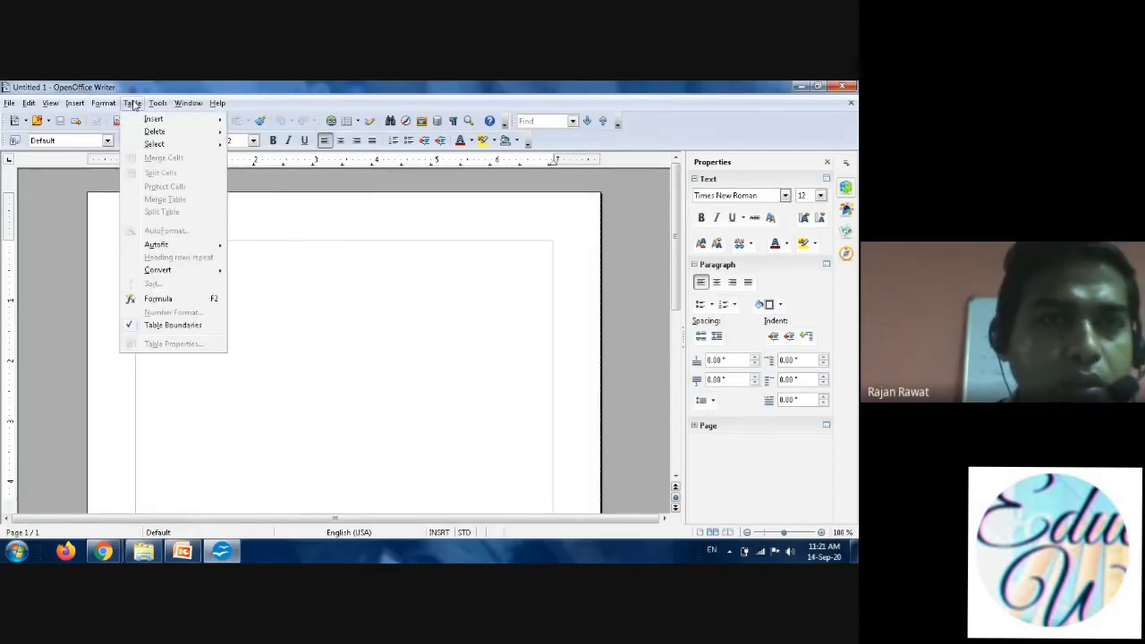
mouse_move(154, 119)
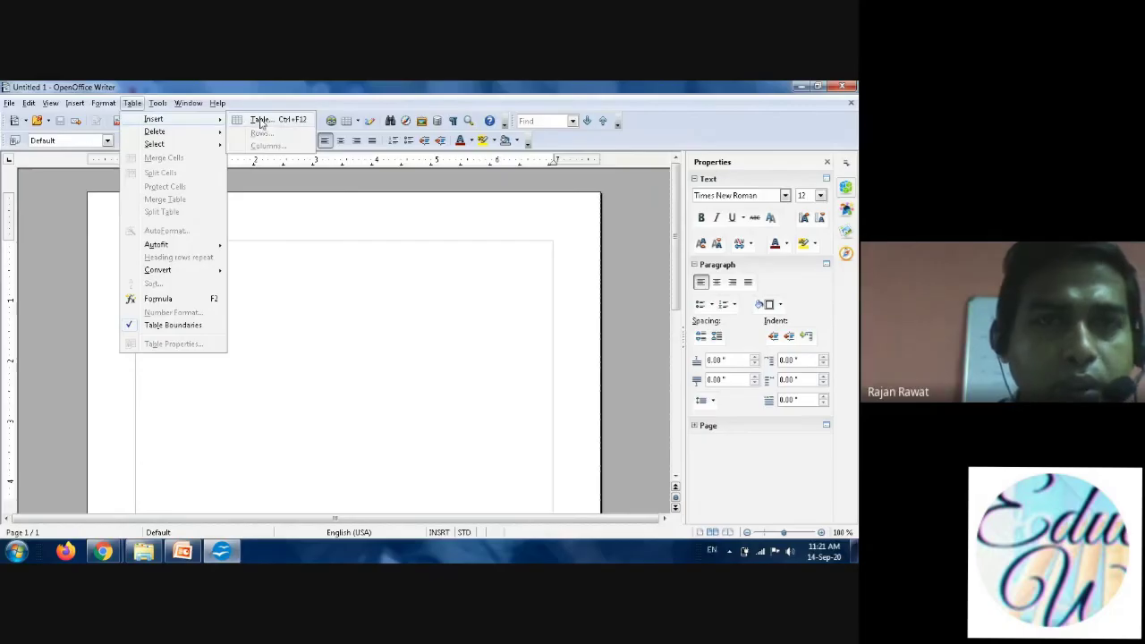
left_click(259, 119)
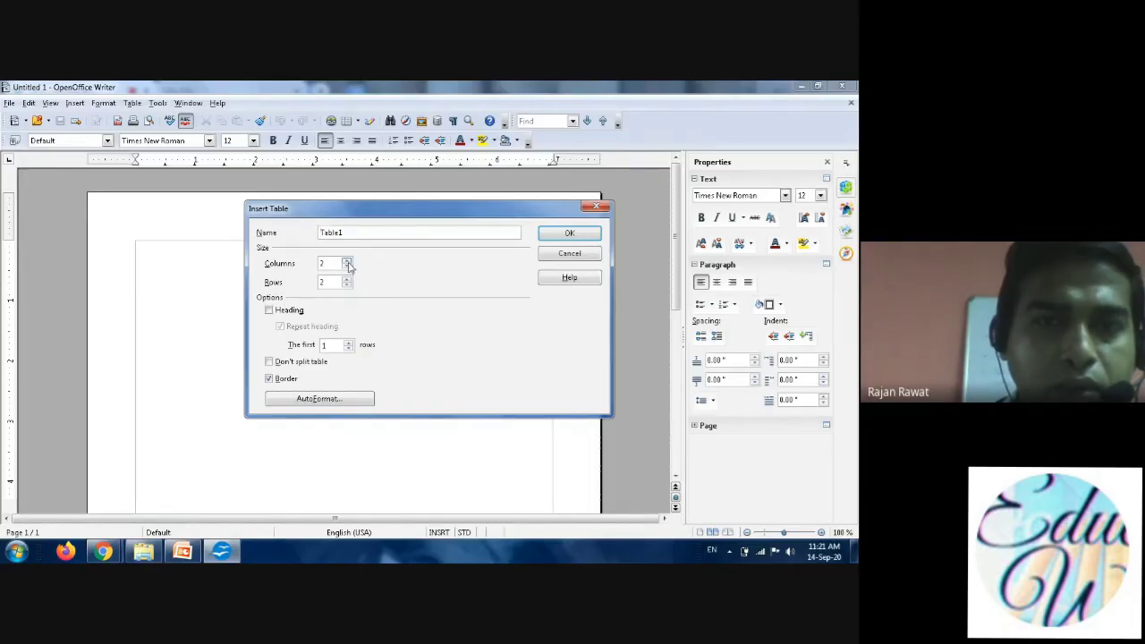
Set the table to 4 columns and 4 rows and insert it.
left_click(348, 260)
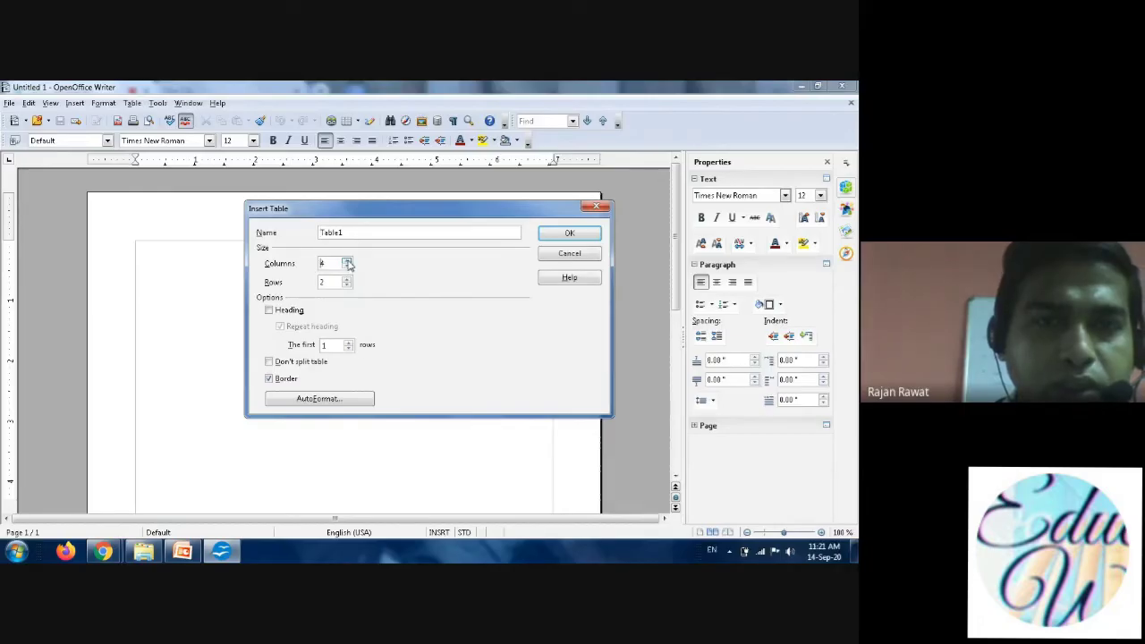
left_click(347, 266)
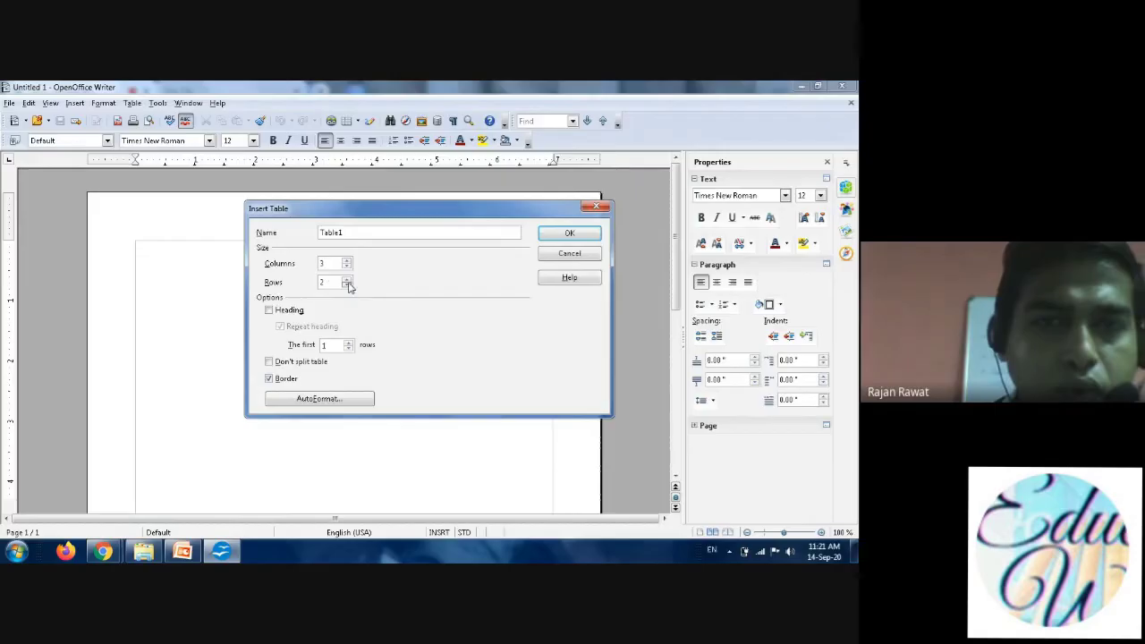
left_click(348, 285)
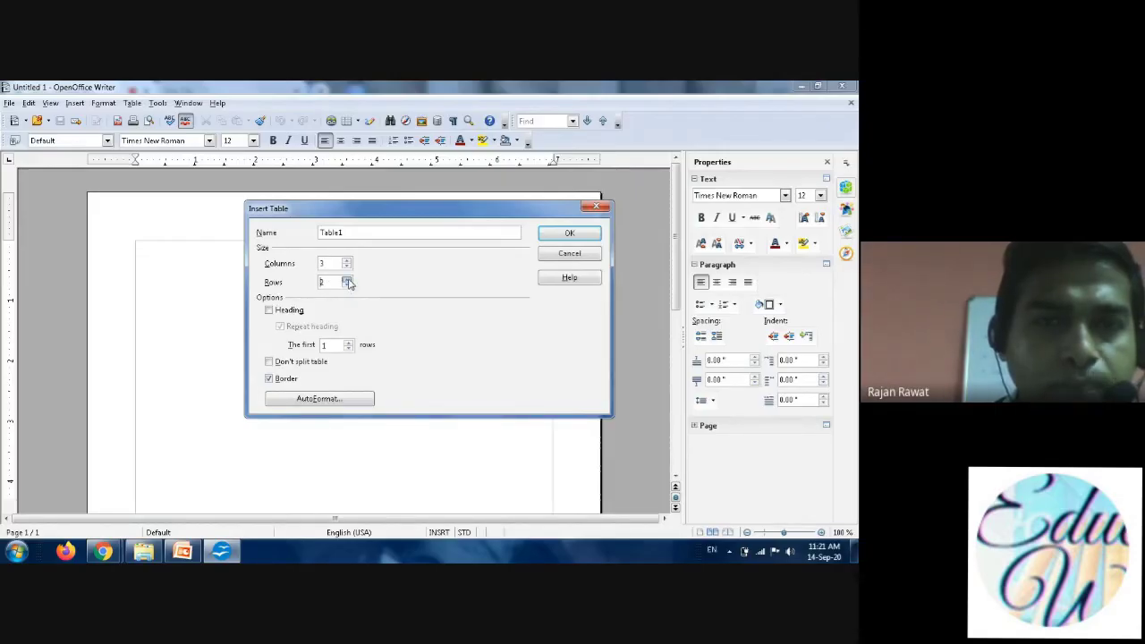
left_click(348, 279)
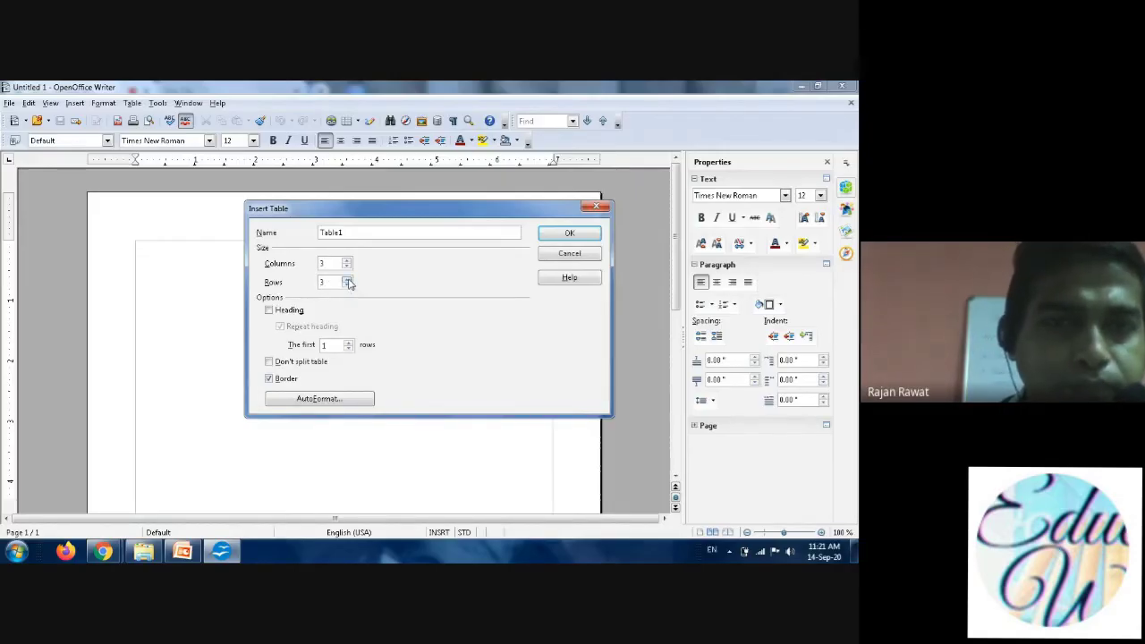
left_click(348, 284)
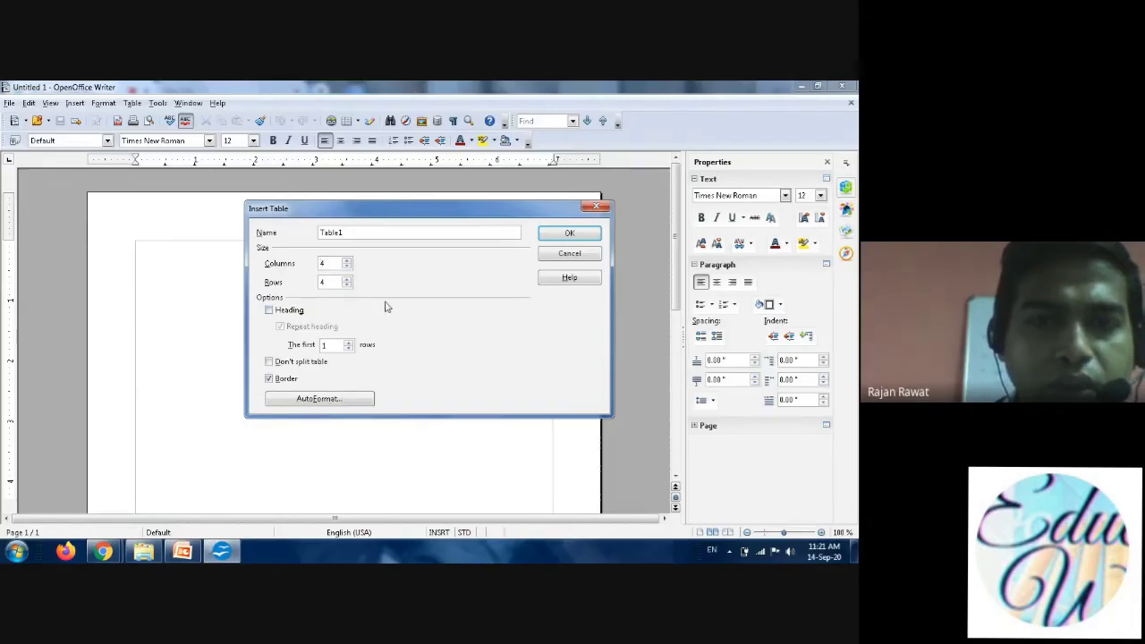
left_click(569, 233)
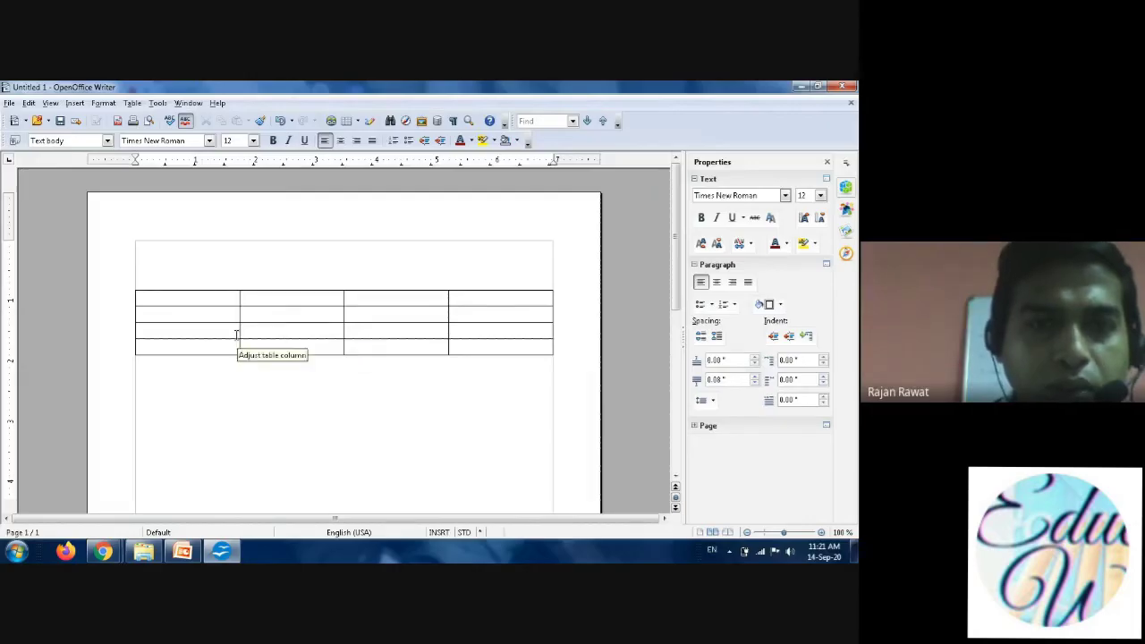
mouse_move(212, 295)
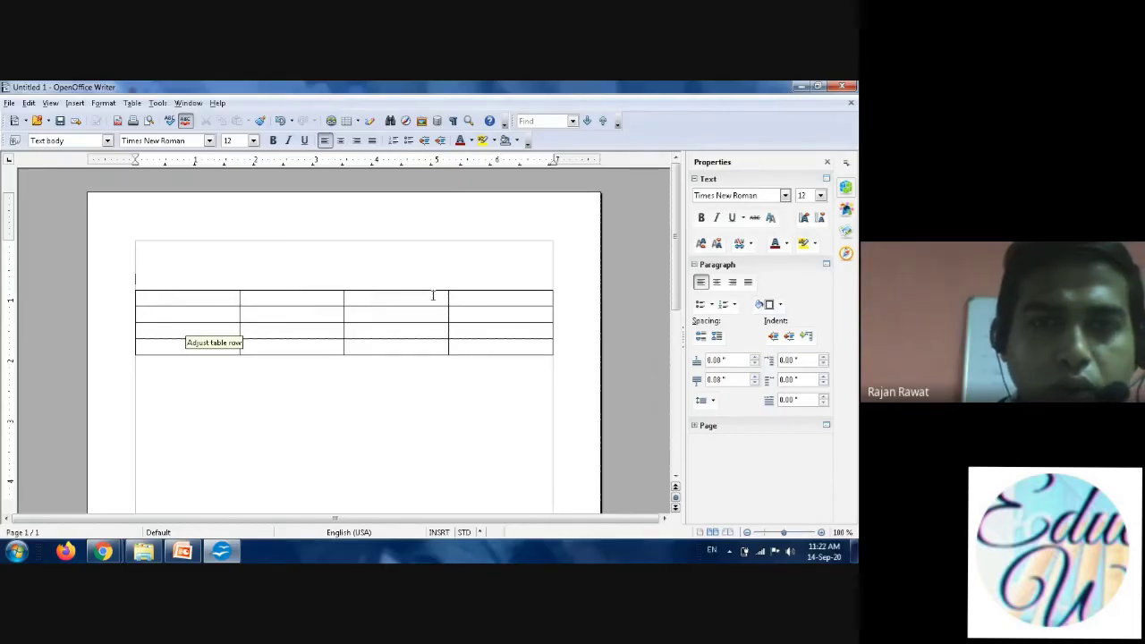
mouse_move(347, 297)
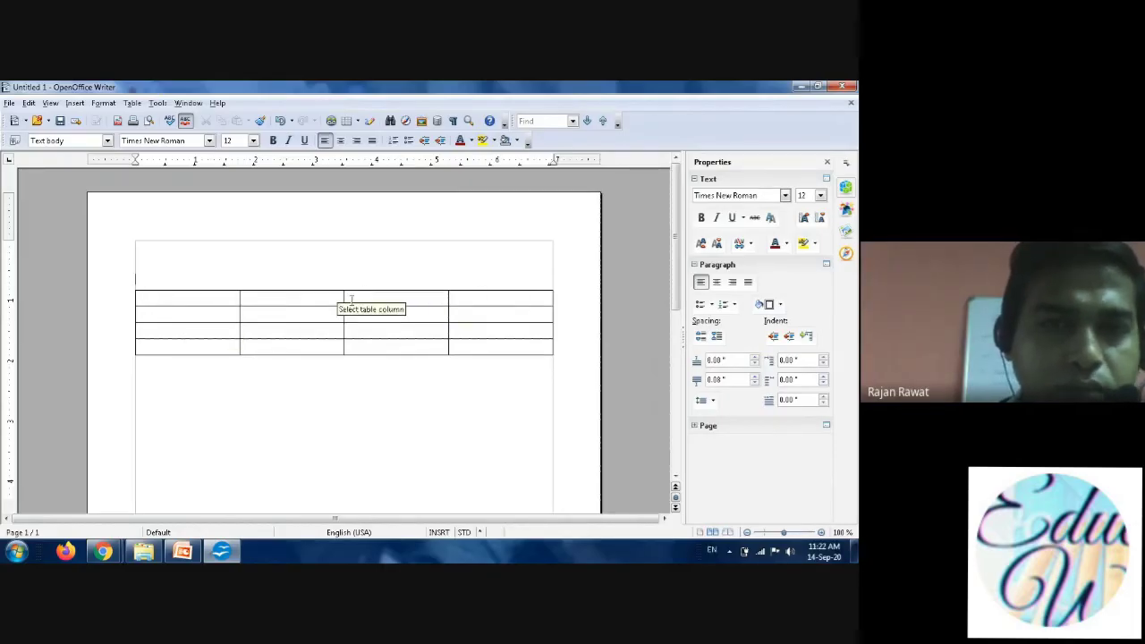
Place the cursor in the table's first cell, A1.
left_click(188, 298)
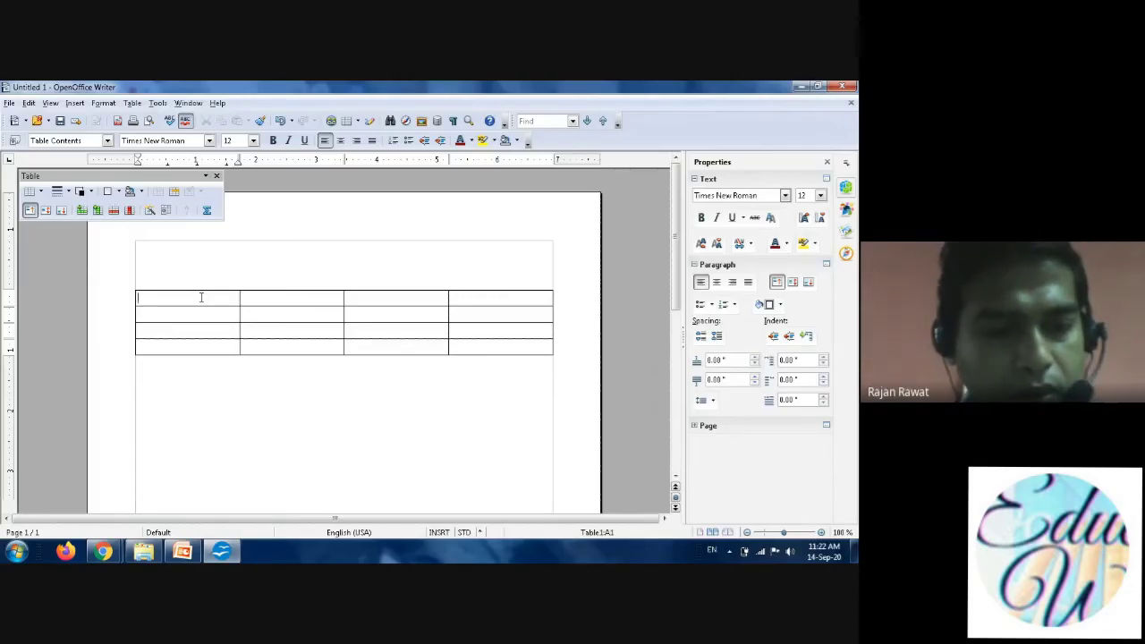
Type the header row NAME, GRADE, ROLL NO., MARKS.
type("NAME")
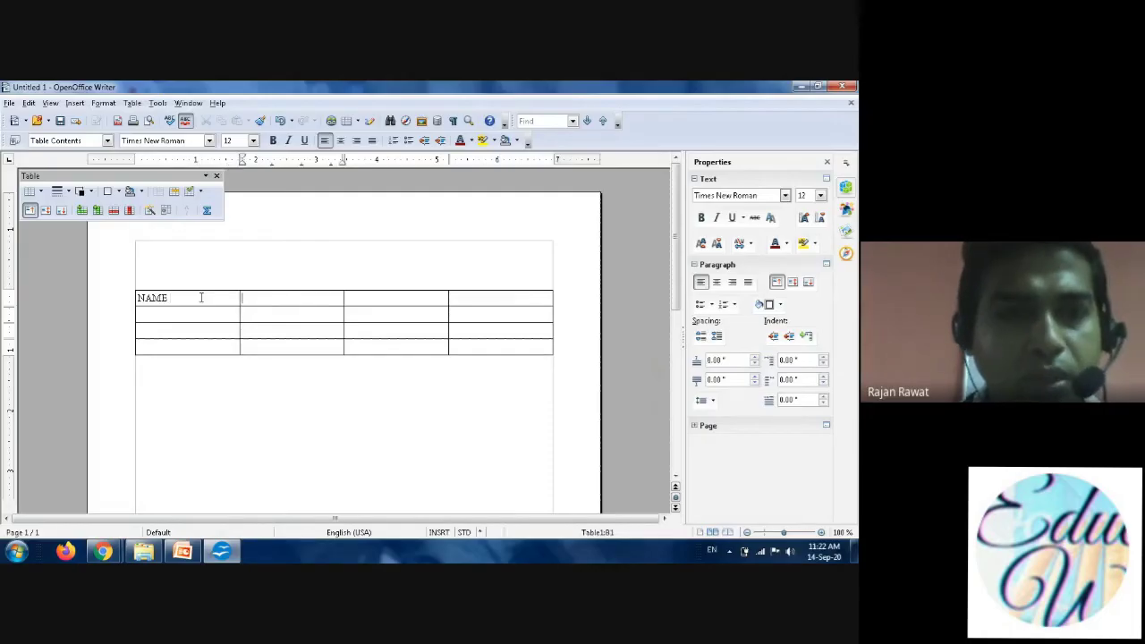
type("GRA")
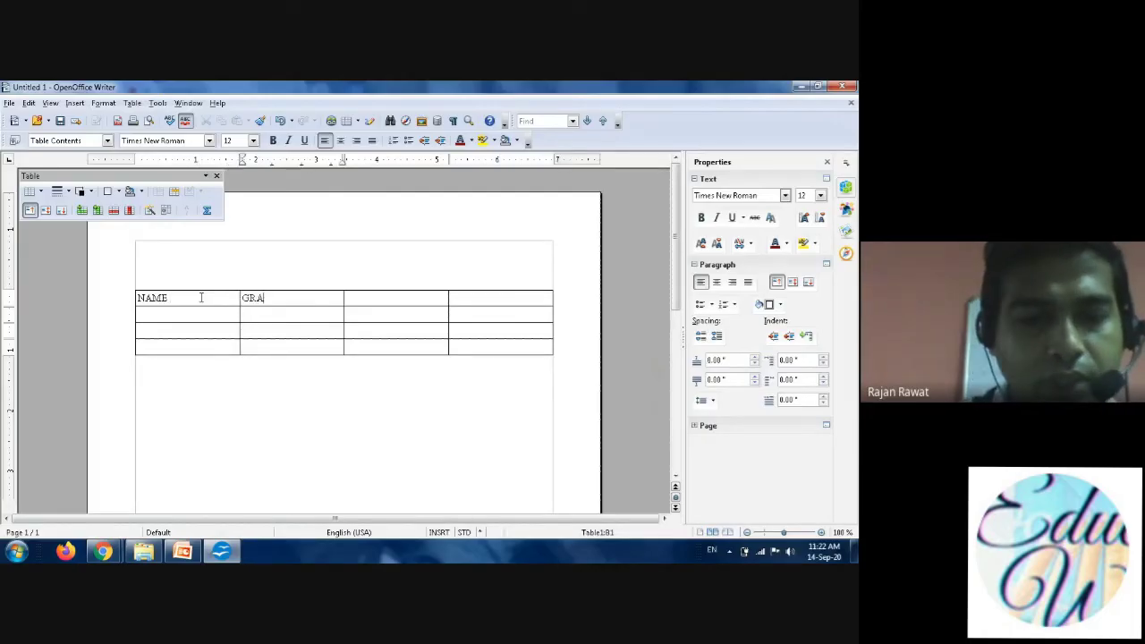
type("DE")
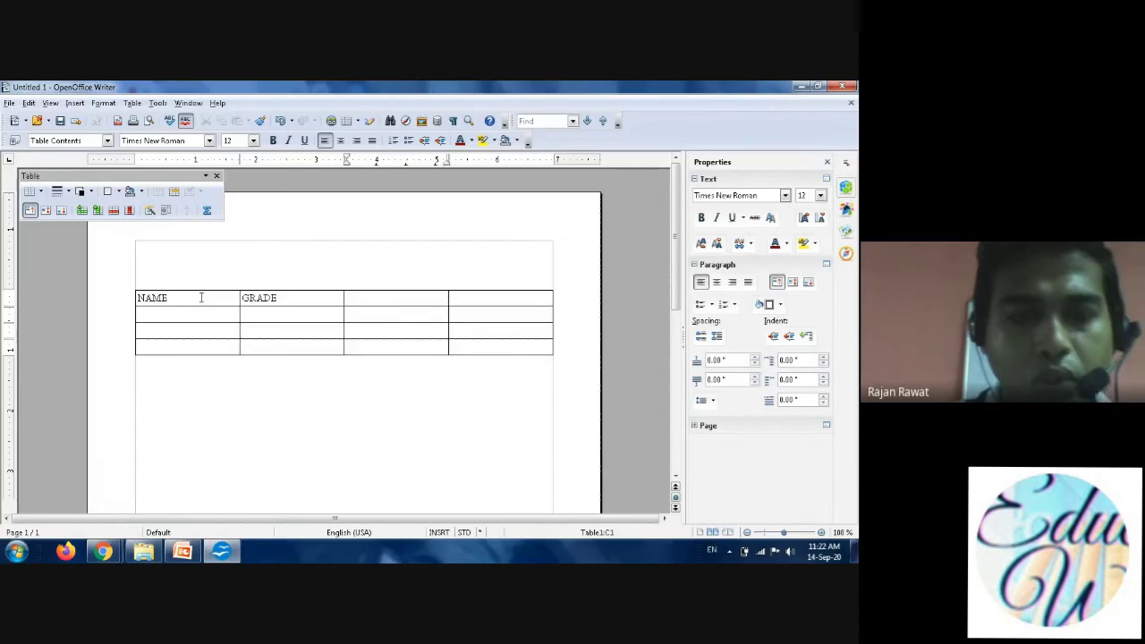
type("ROLL NO.")
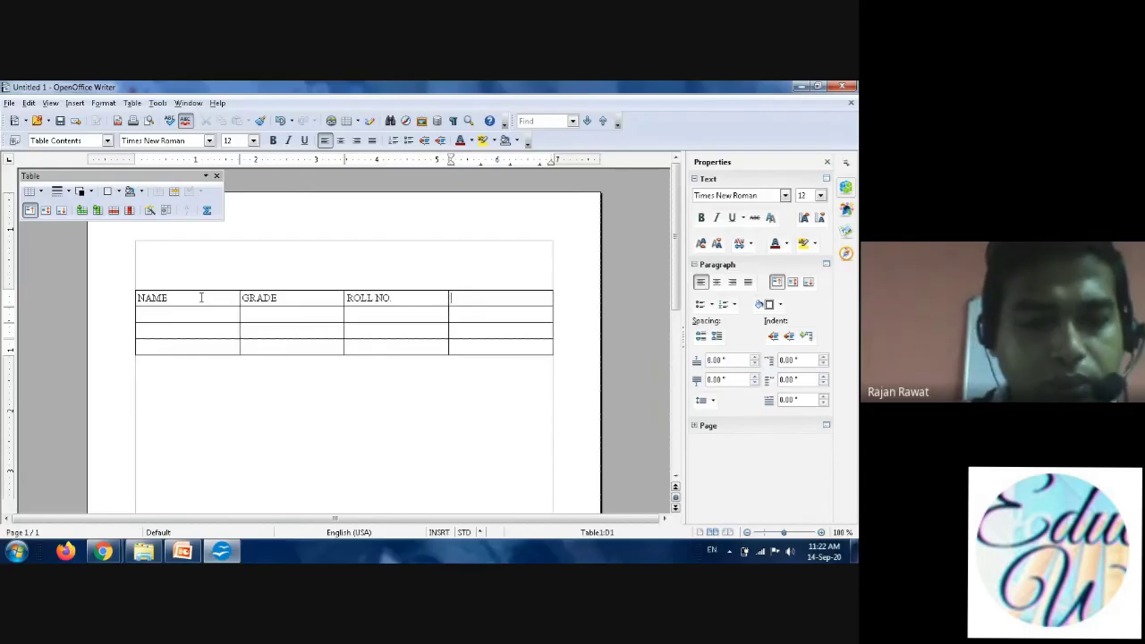
type("MARKS")
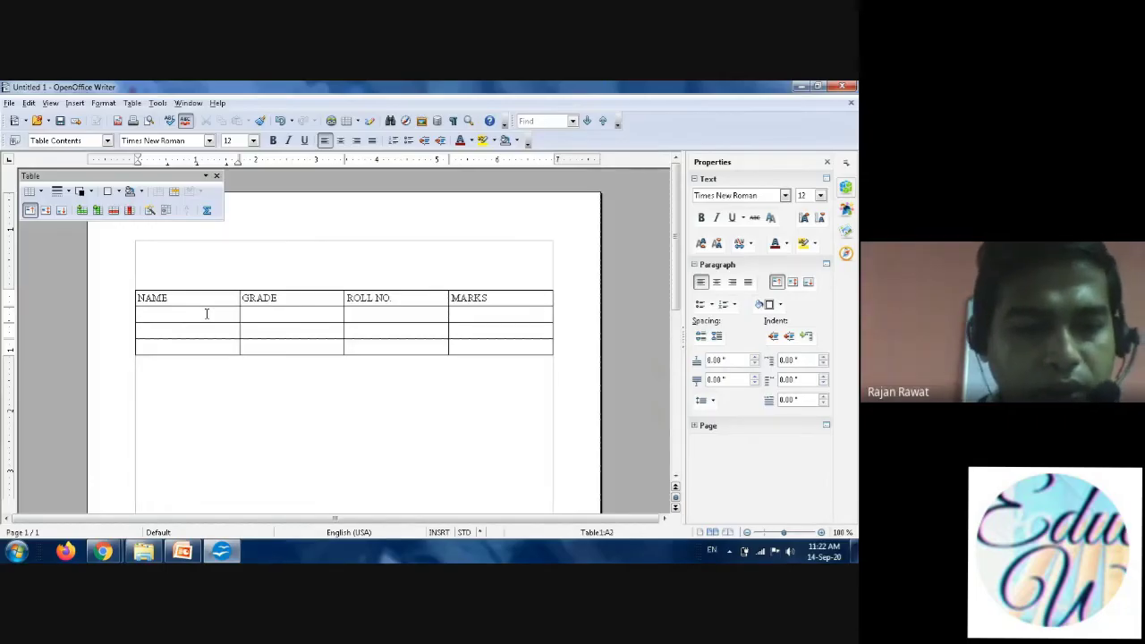
Enter the names Ajay, Reena and Raj down the NAME column.
type("A")
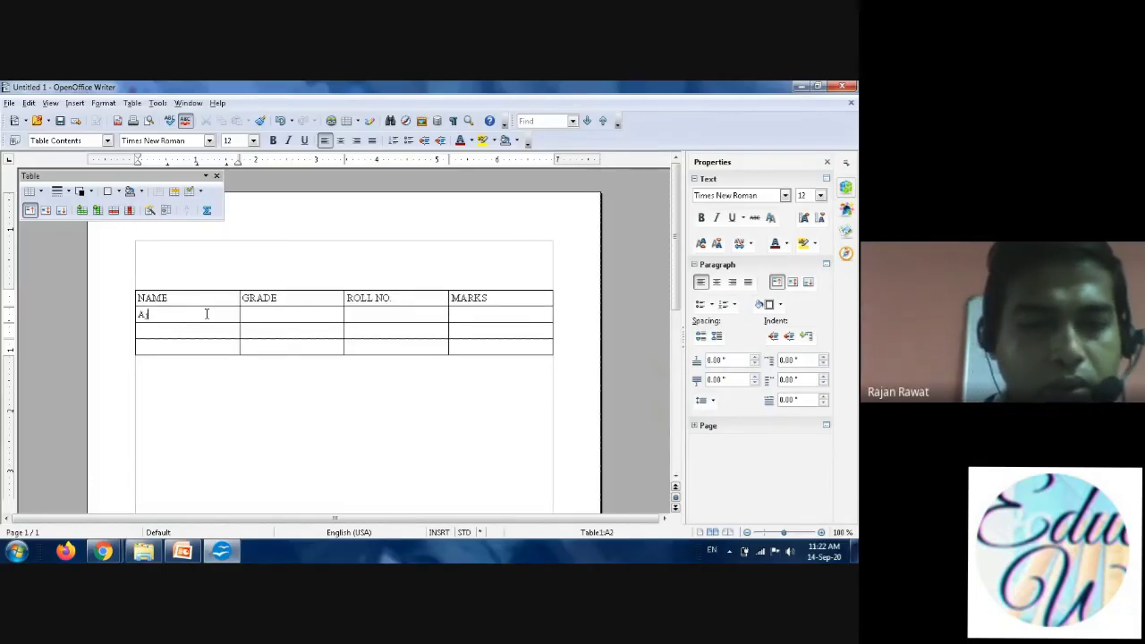
type("jay")
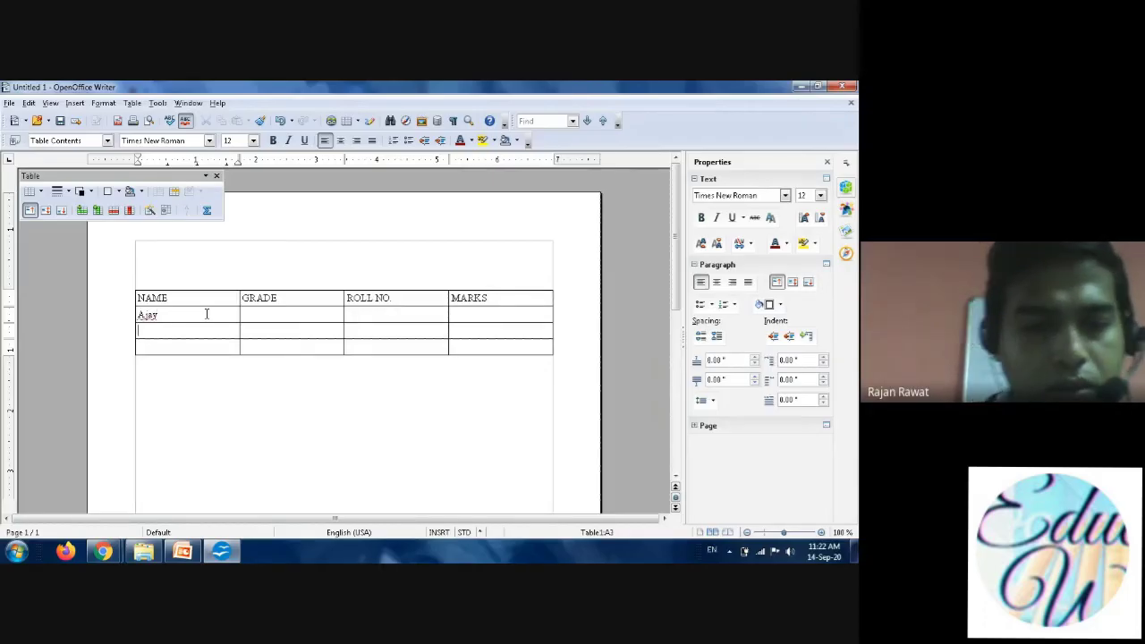
type("R")
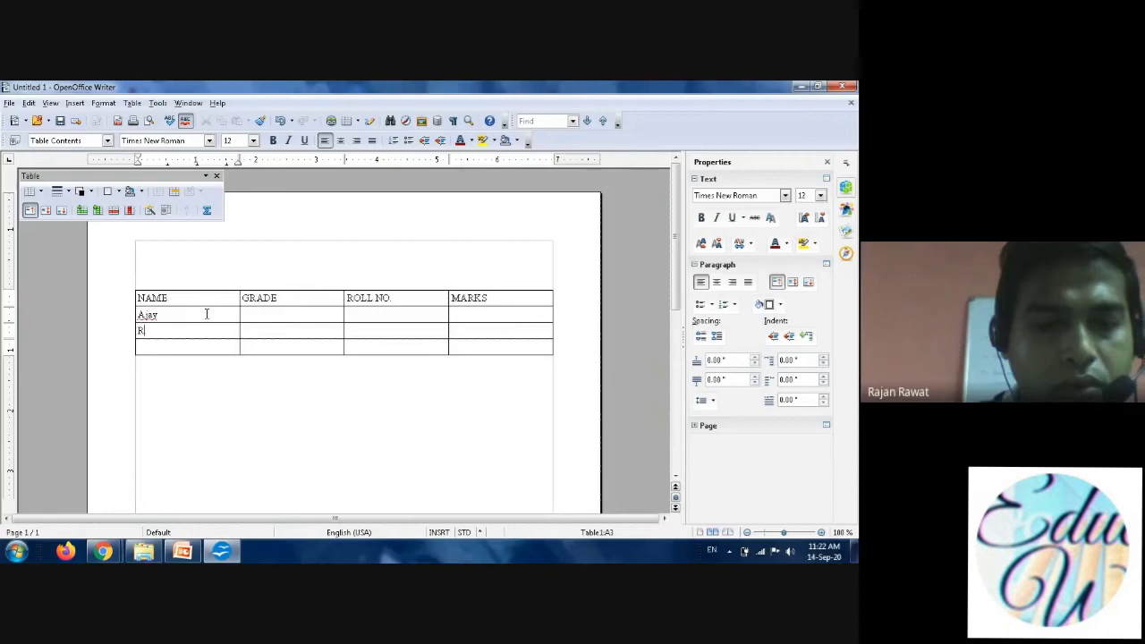
type("eena")
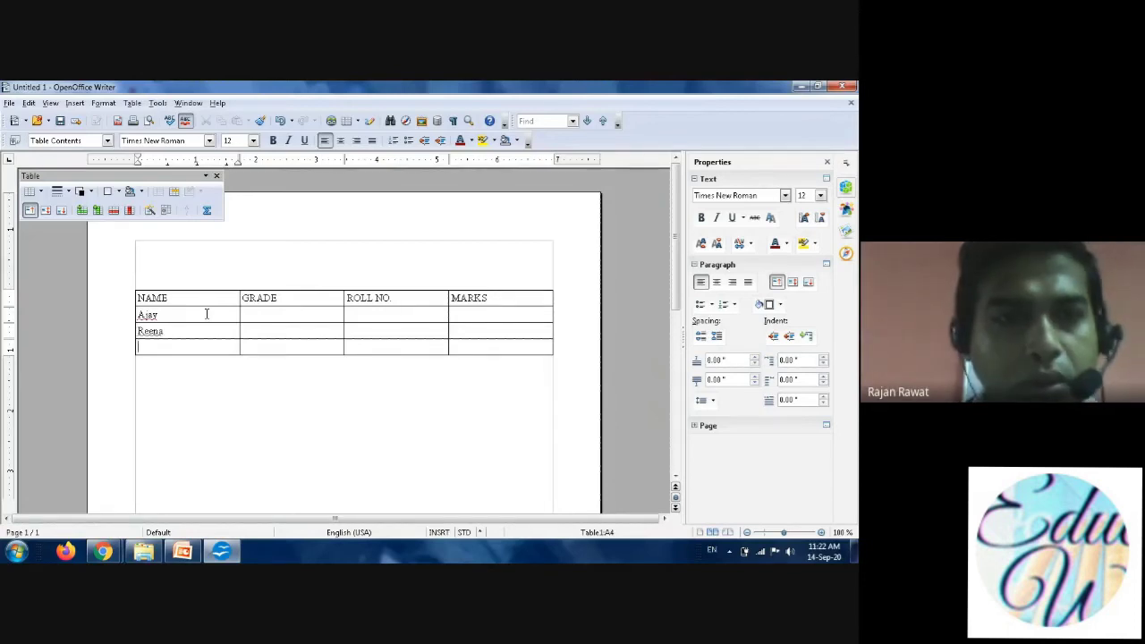
type("R")
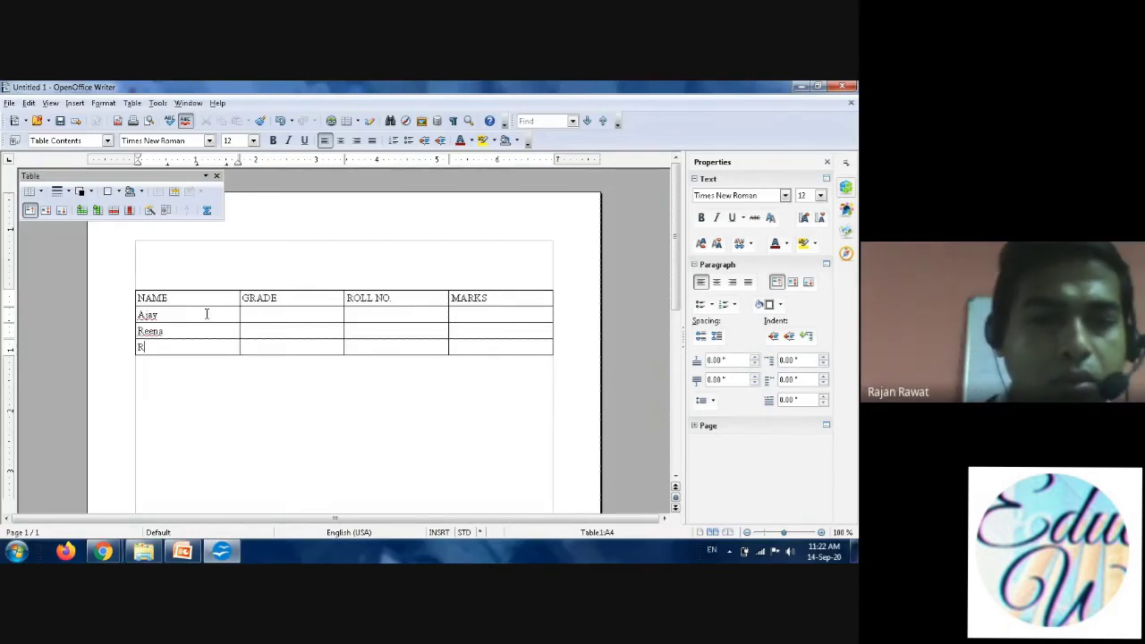
type("aj")
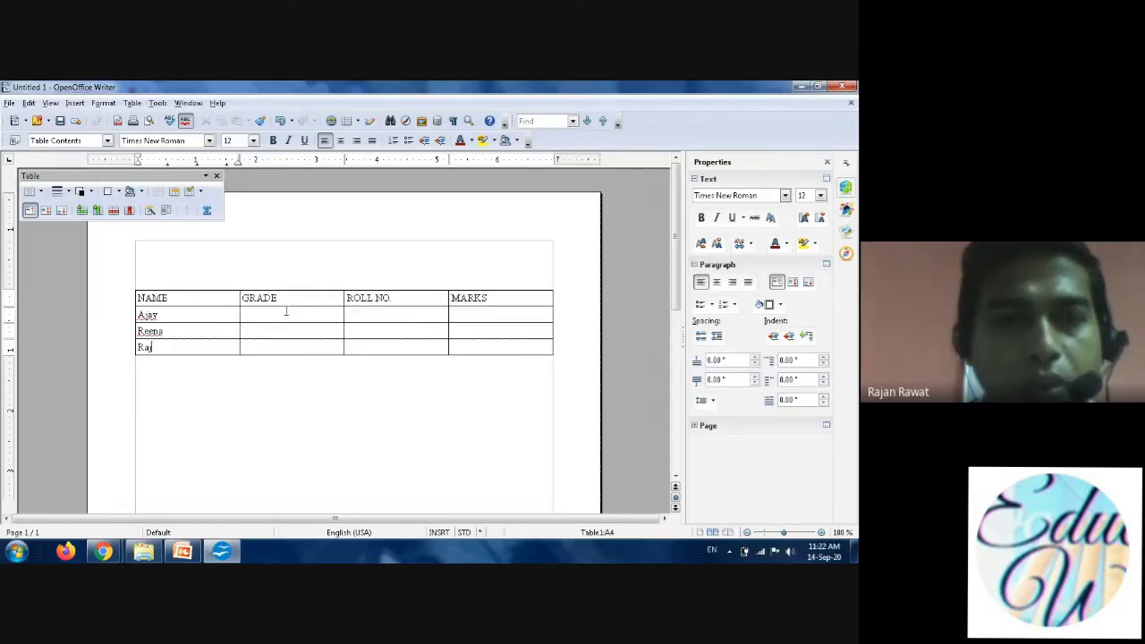
Fill the GRADE column with grades III, IV and V.
left_click(286, 314)
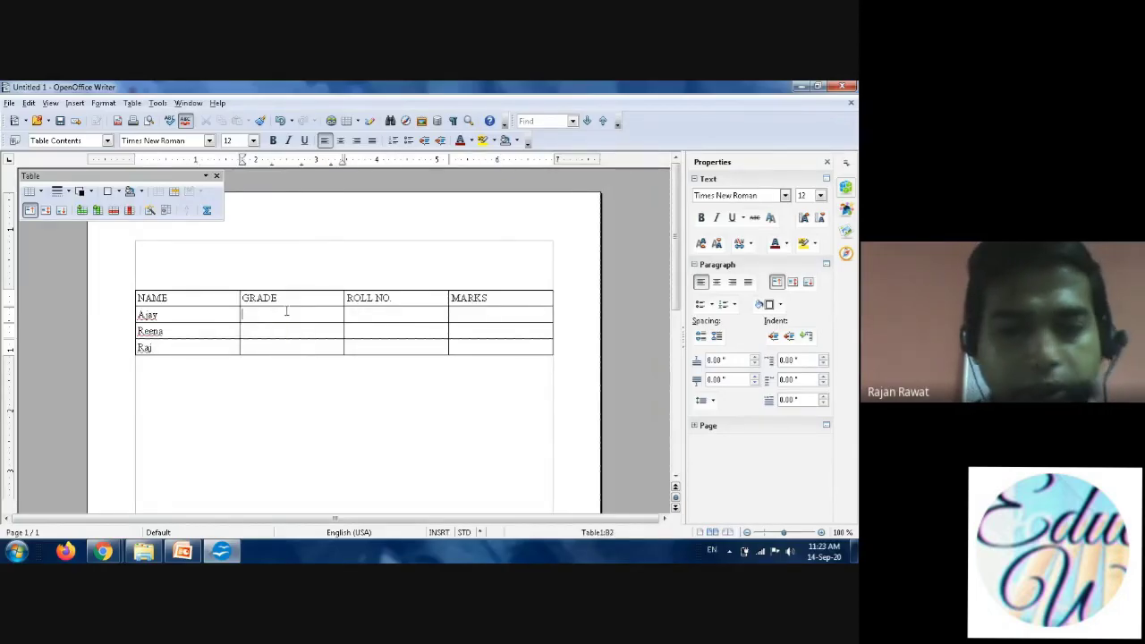
type("1")
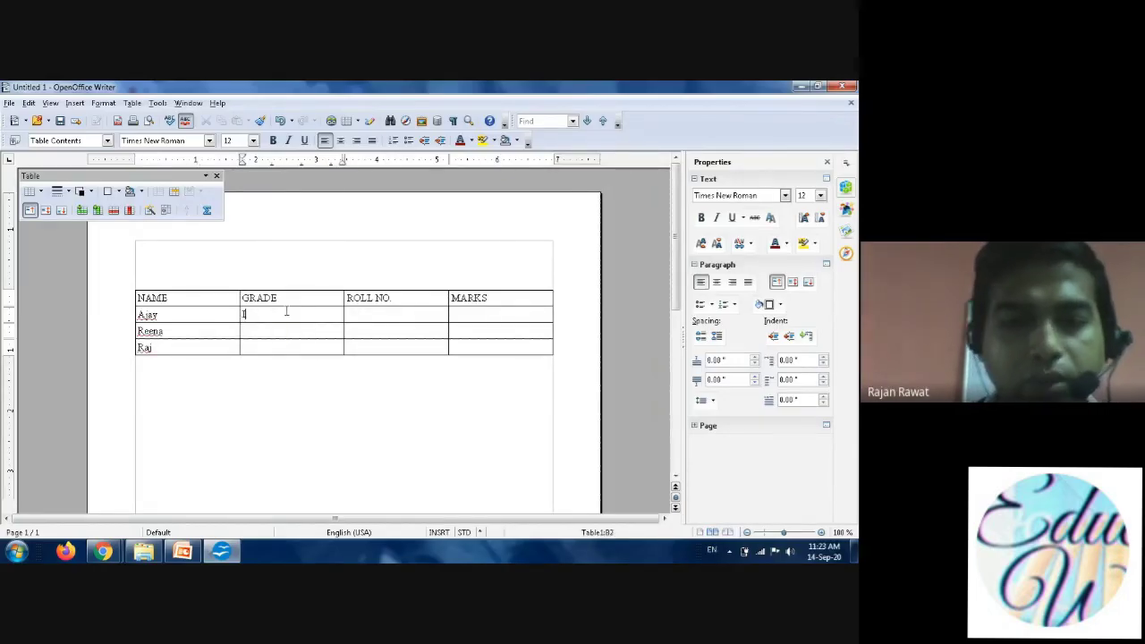
type("II")
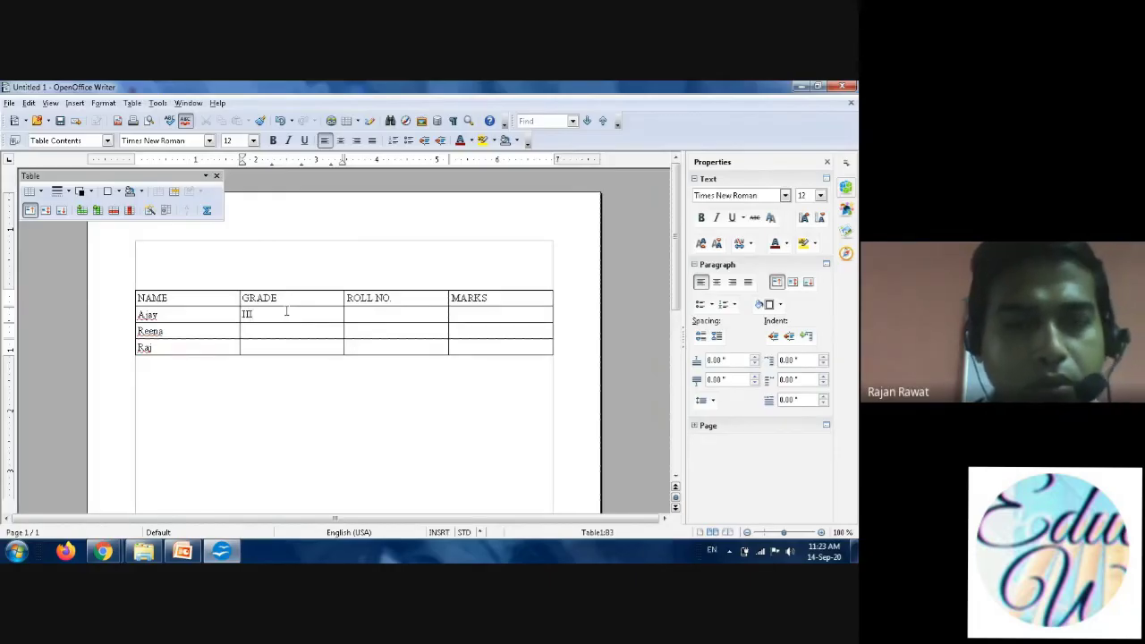
type("IV")
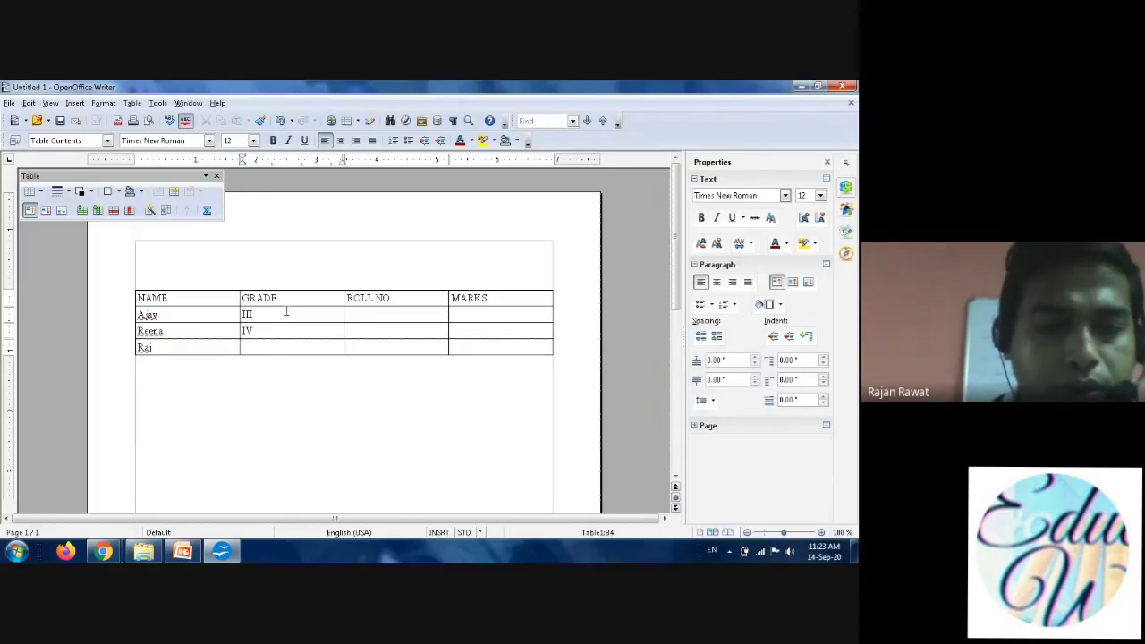
type("V")
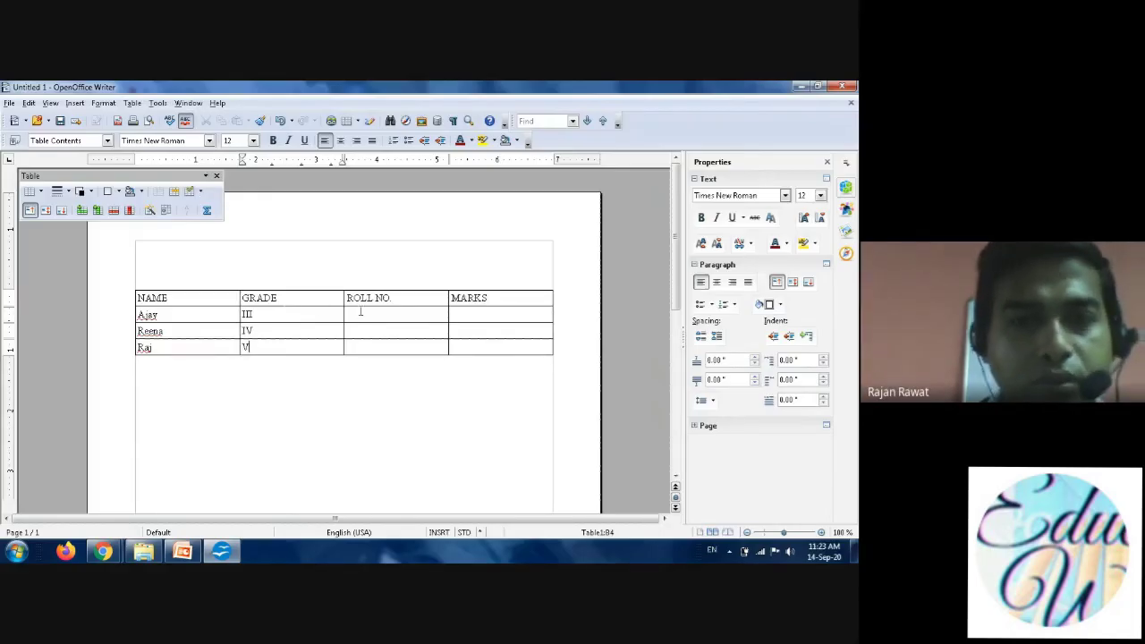
Enter roll numbers 23, 20, 50 and marks 25, 30, 26.
type("23")
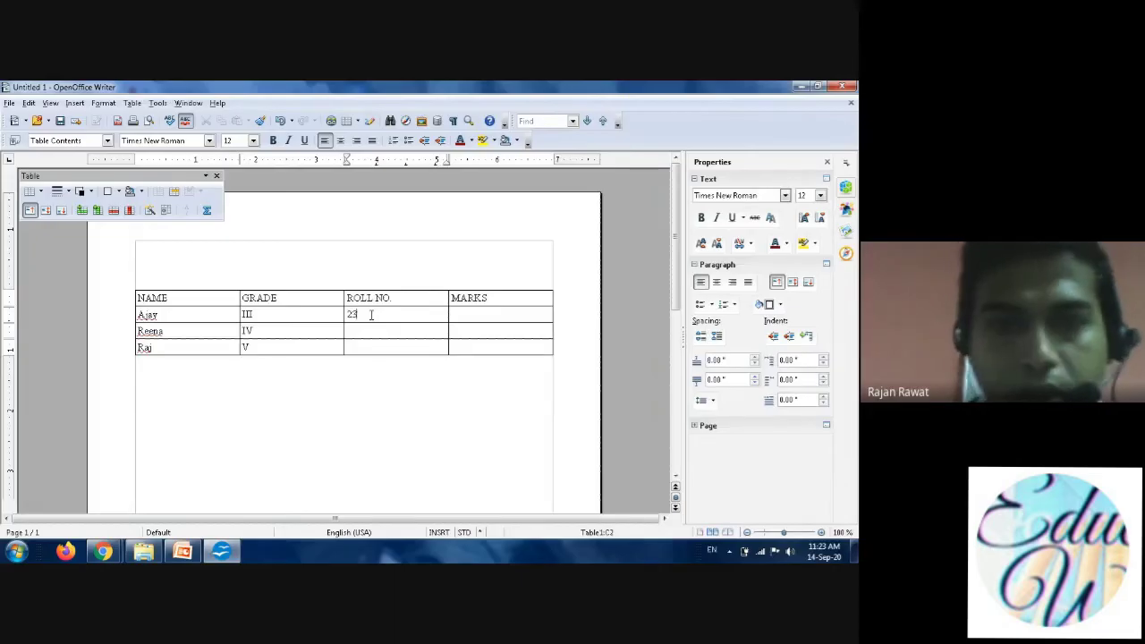
type("20")
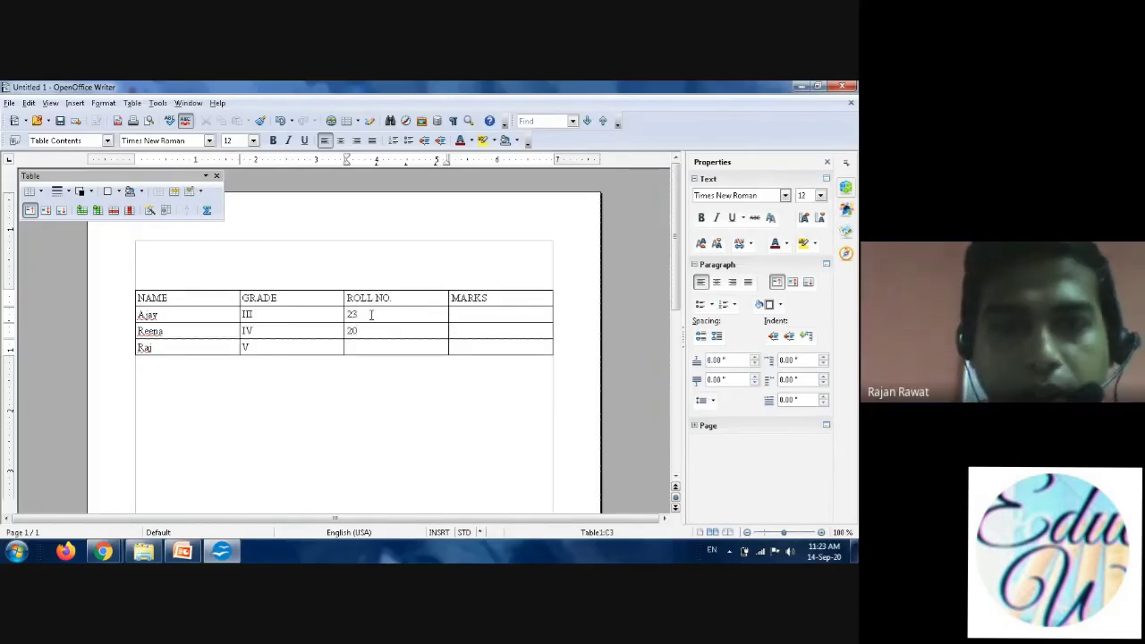
type("50")
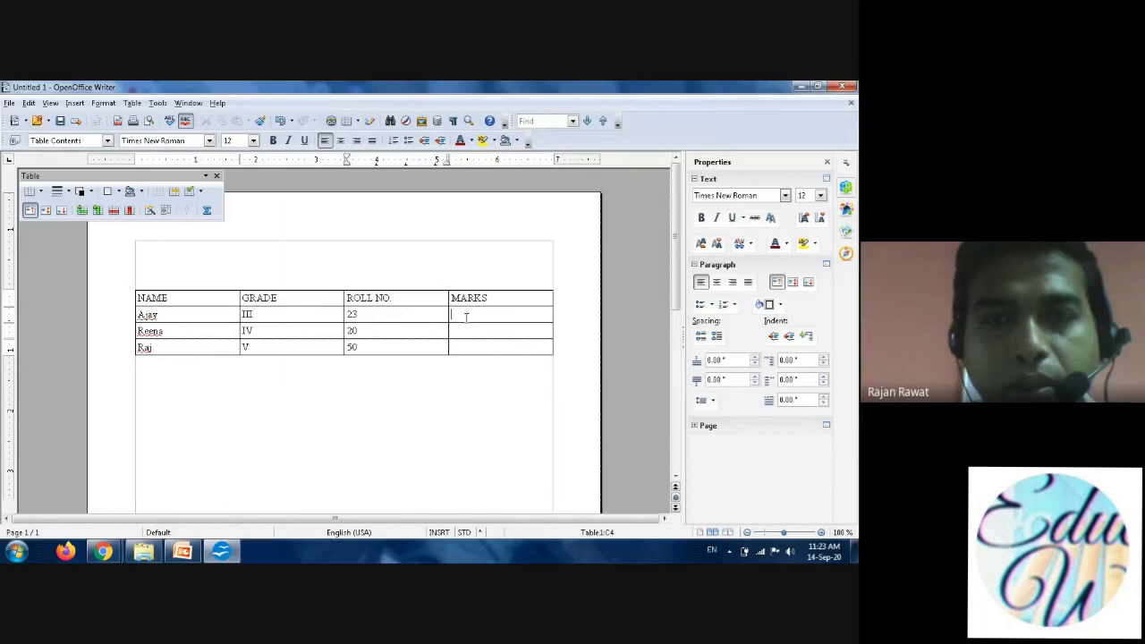
type("25")
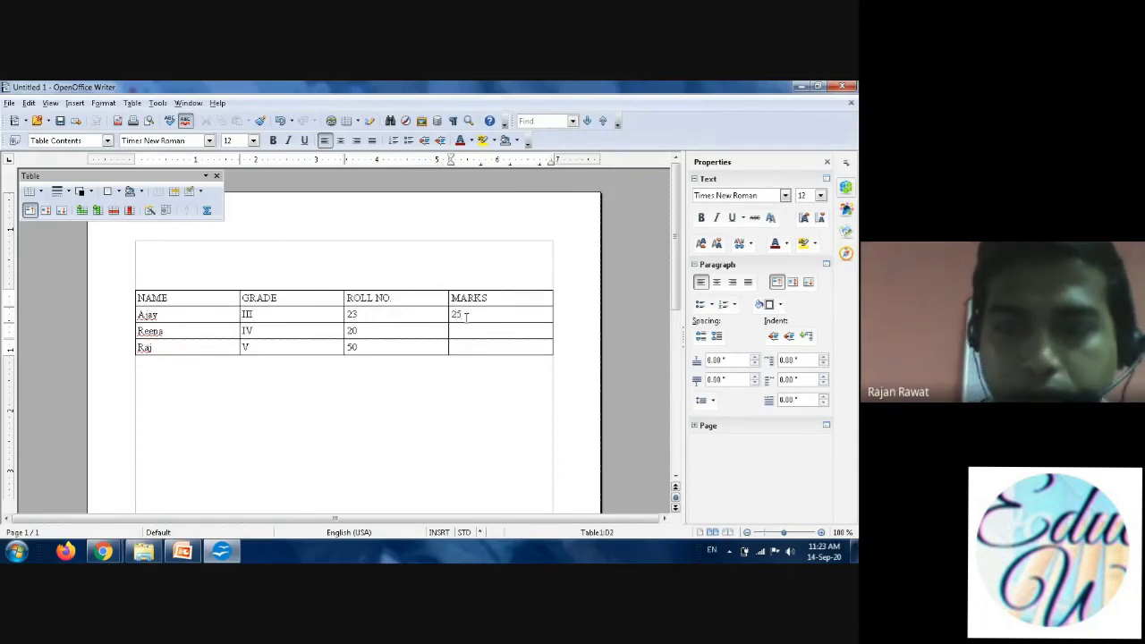
type("30")
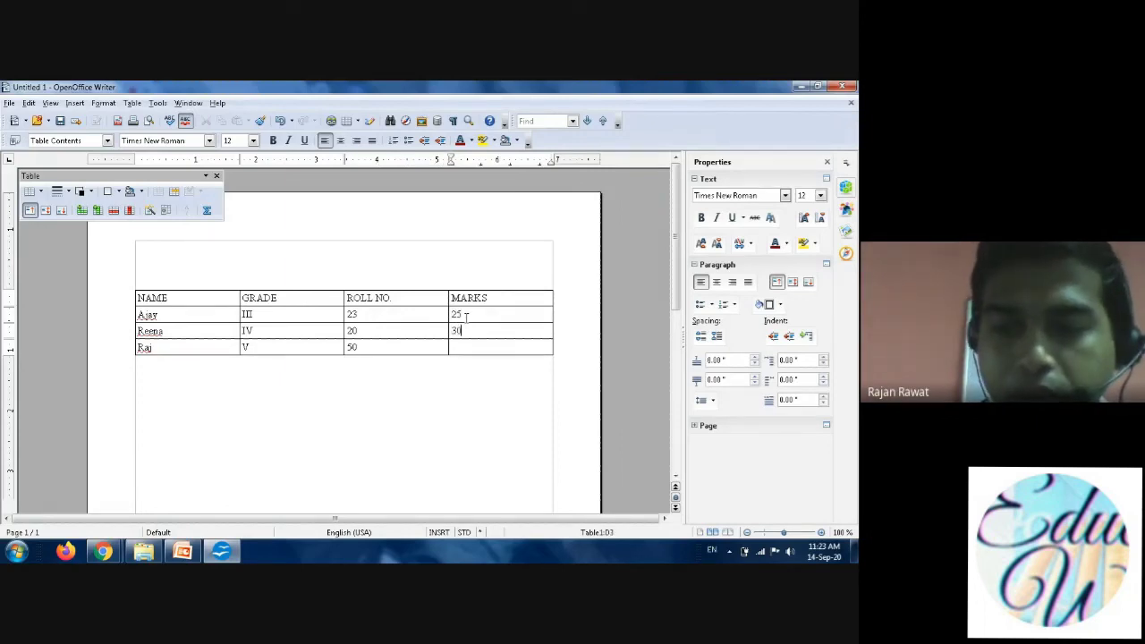
type("26")
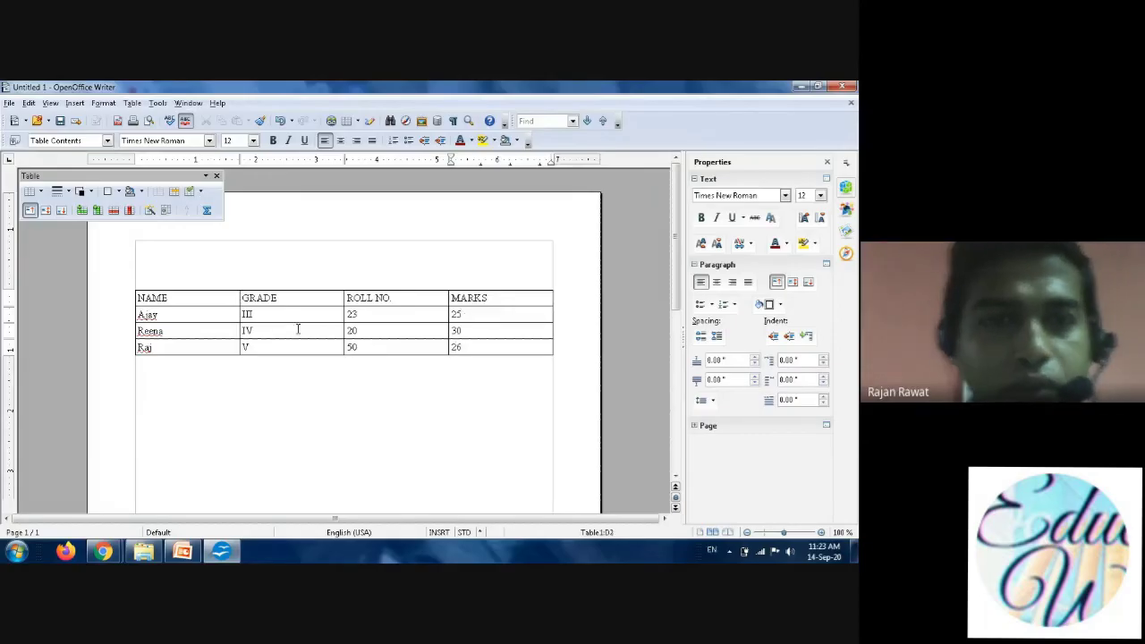
mouse_move(518, 331)
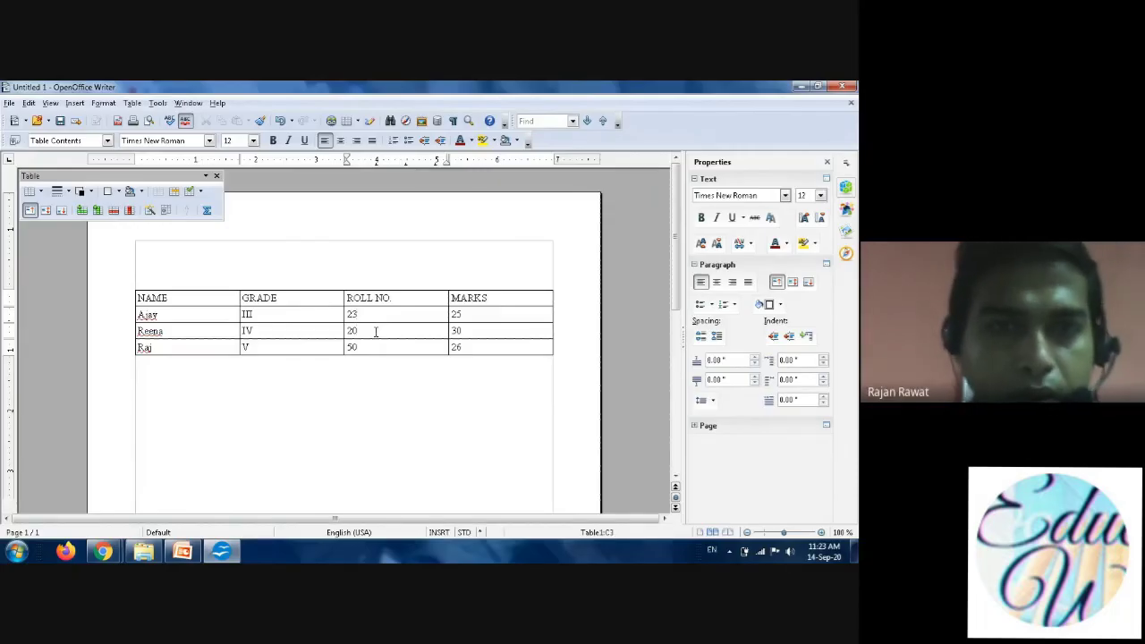
mouse_move(344, 344)
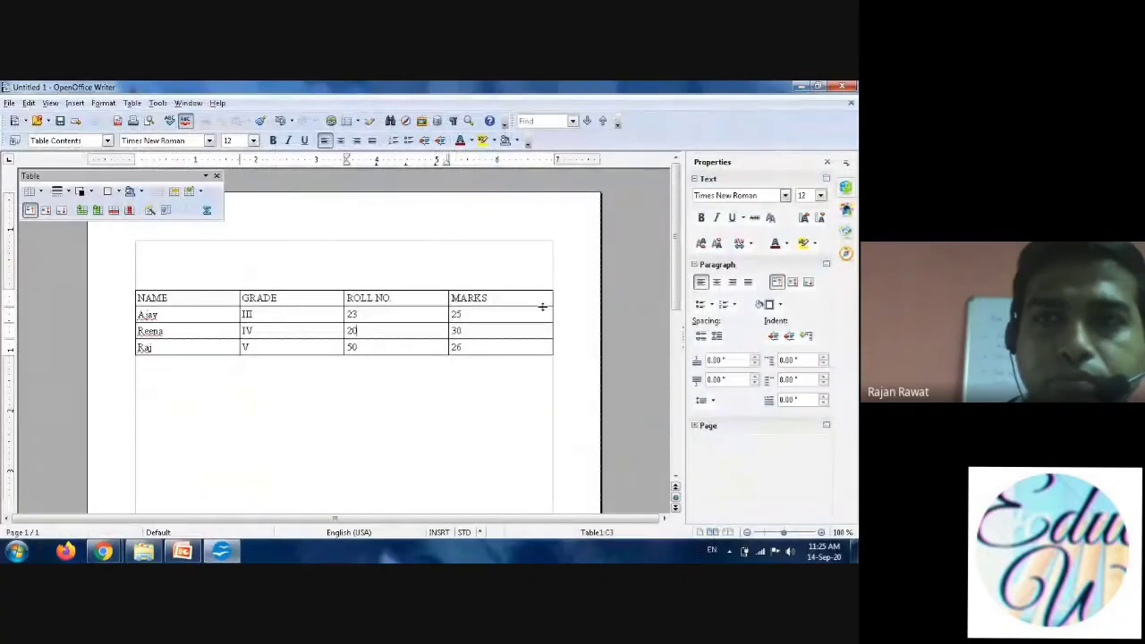
mouse_move(266, 349)
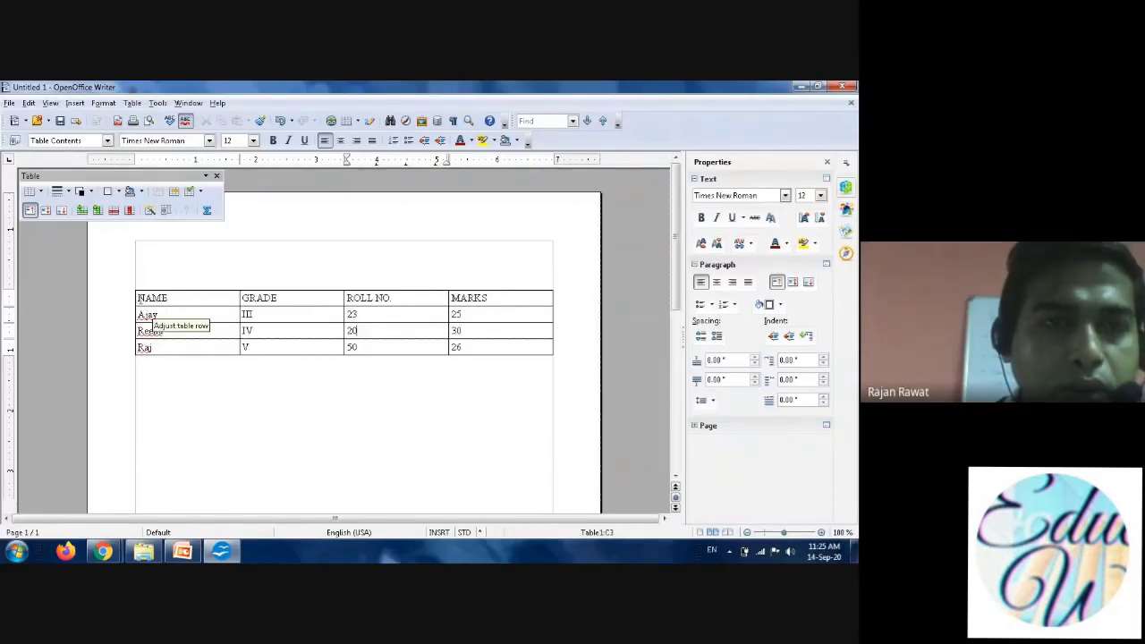
double_click(152, 297)
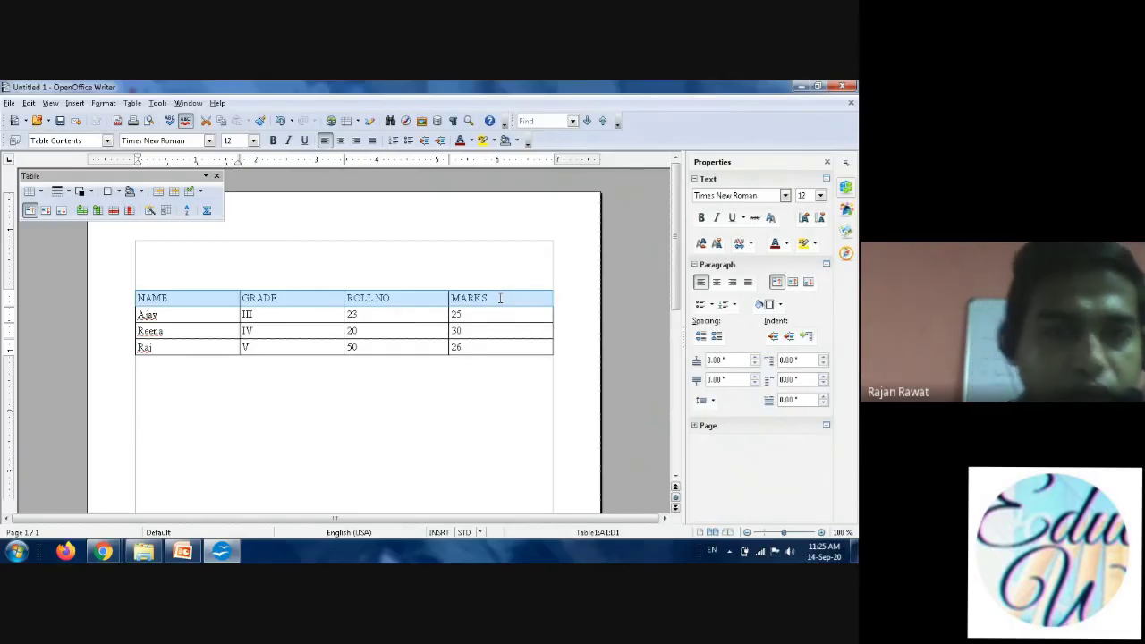
mouse_move(199, 298)
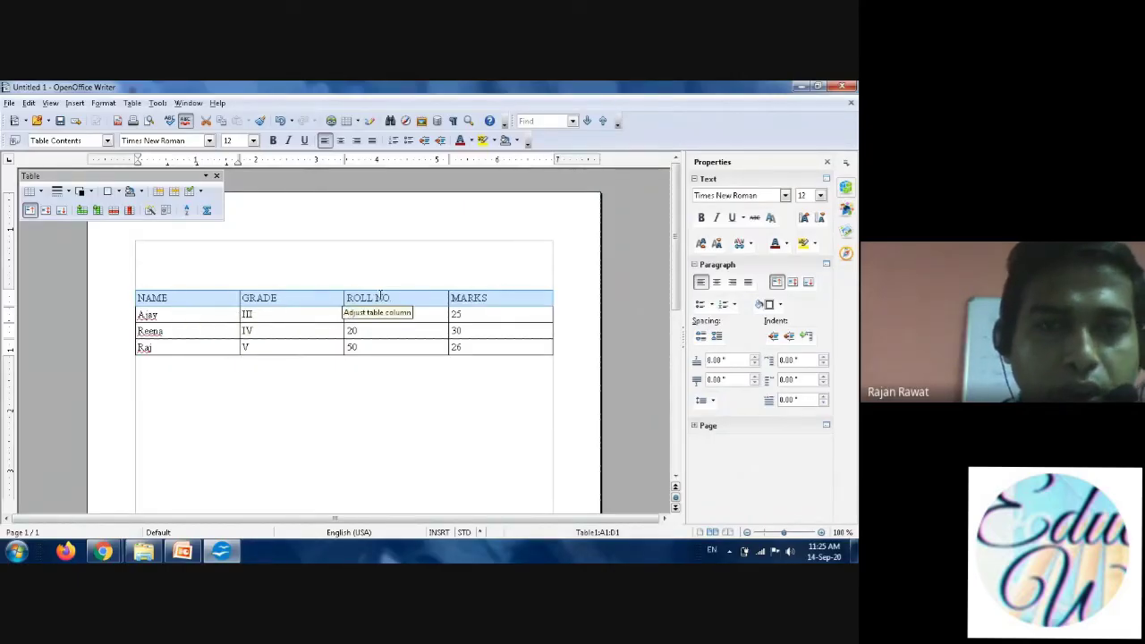
Type 23 in the table while the header row is in focus.
type("23")
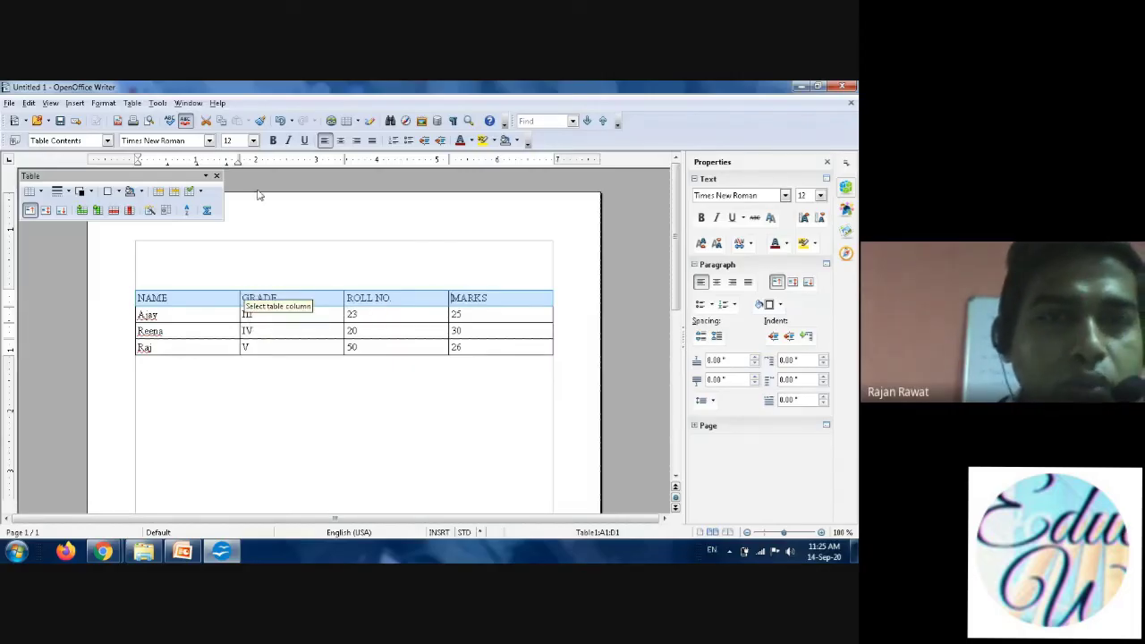
mouse_move(274, 140)
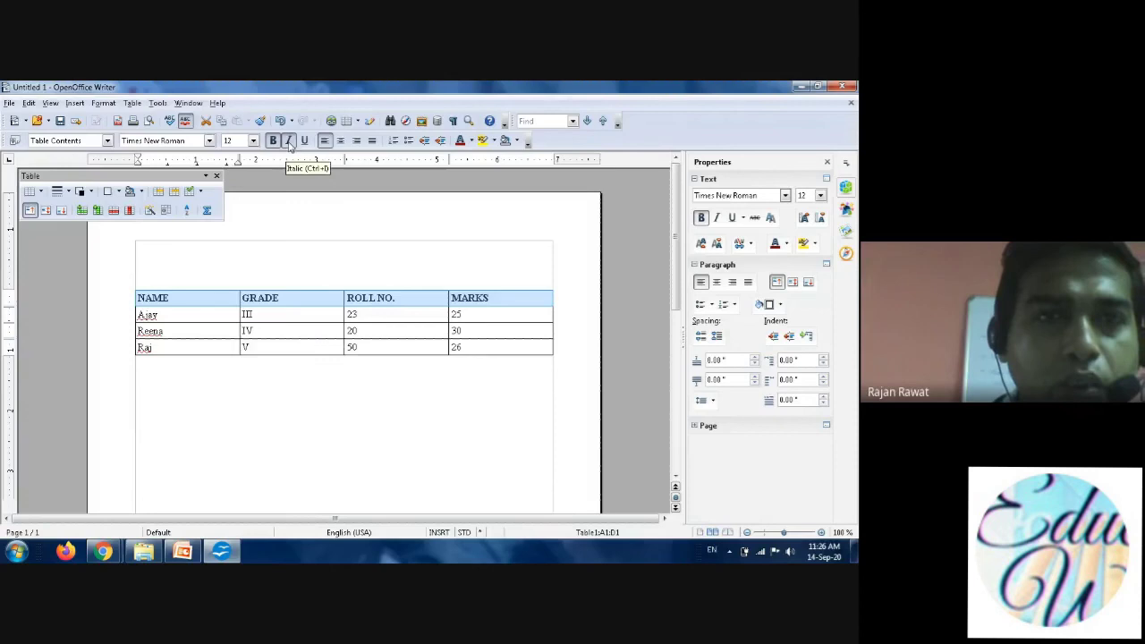
Make the NAME, GRADE, ROLL NO. and MARKS header labels italic and underlined.
left_click(288, 140)
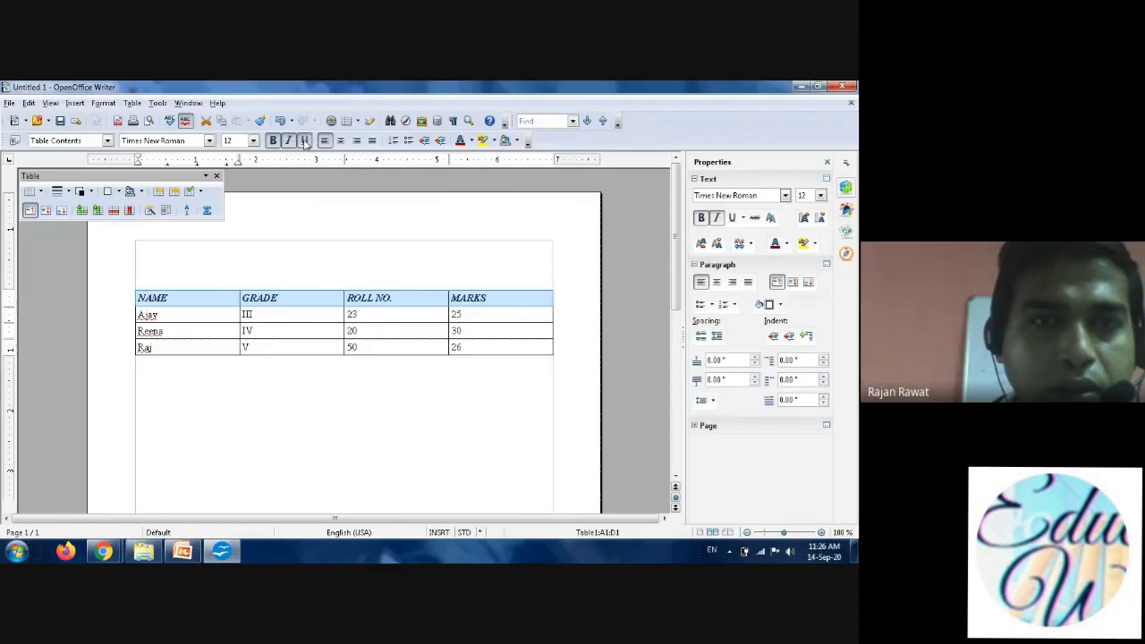
left_click(305, 141)
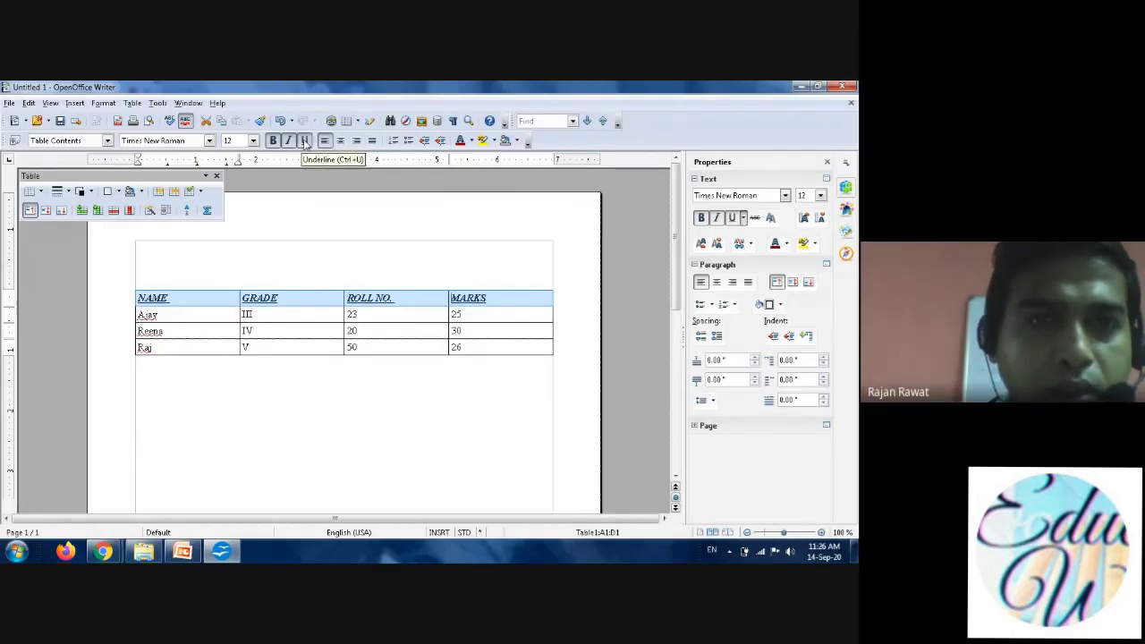
mouse_move(305, 141)
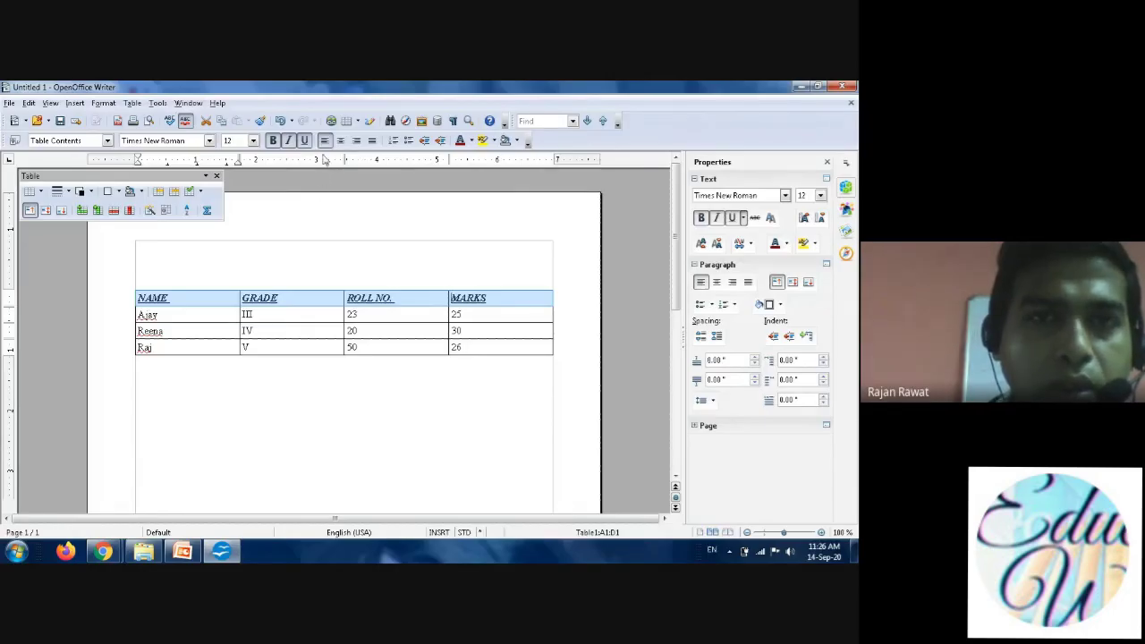
mouse_move(356, 140)
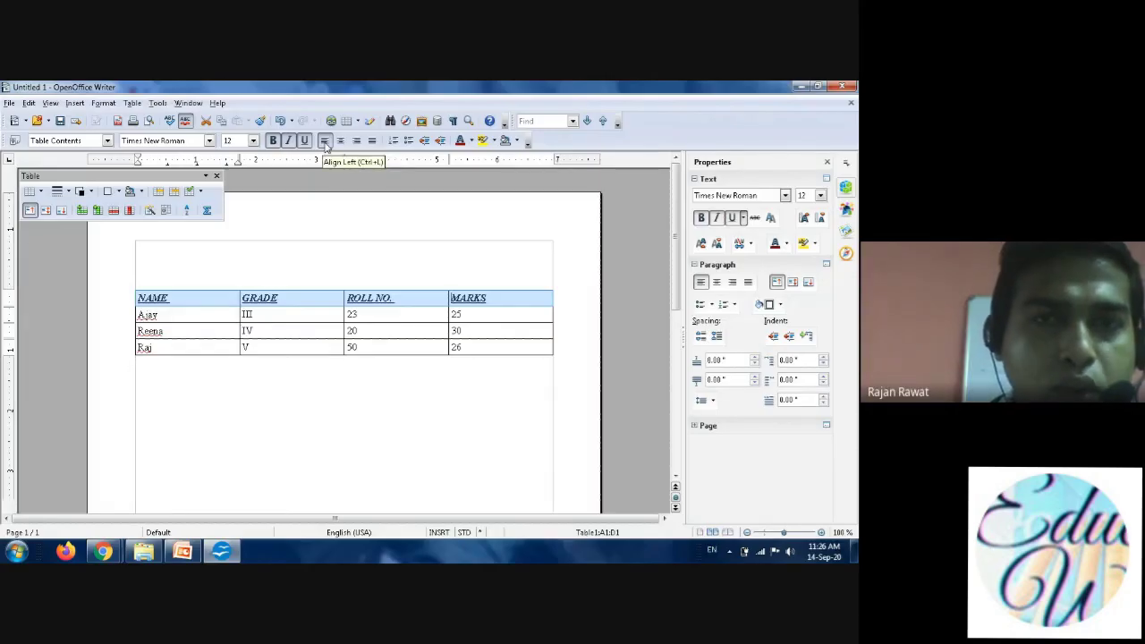
mouse_move(254, 309)
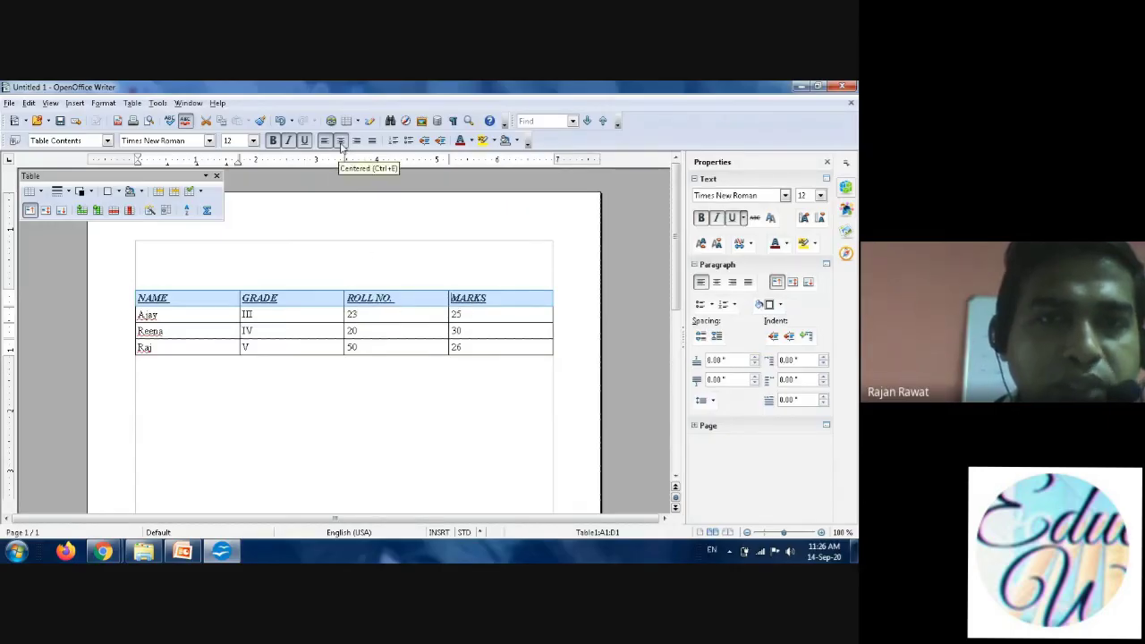
Try centred and right alignment on the header labels, then settle on justified.
left_click(341, 140)
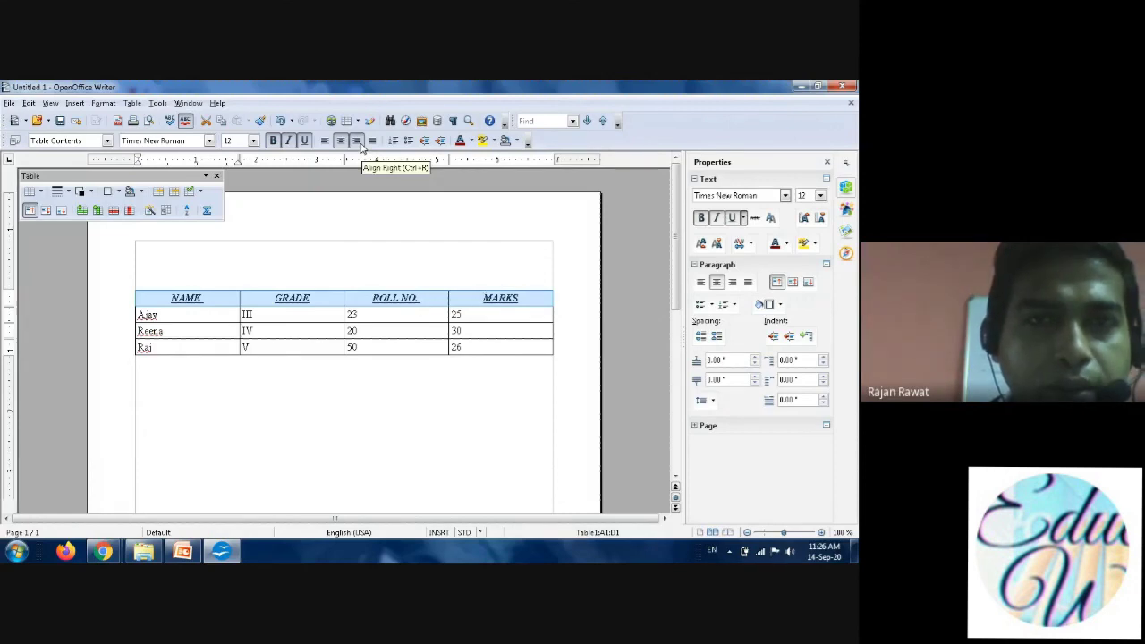
left_click(356, 140)
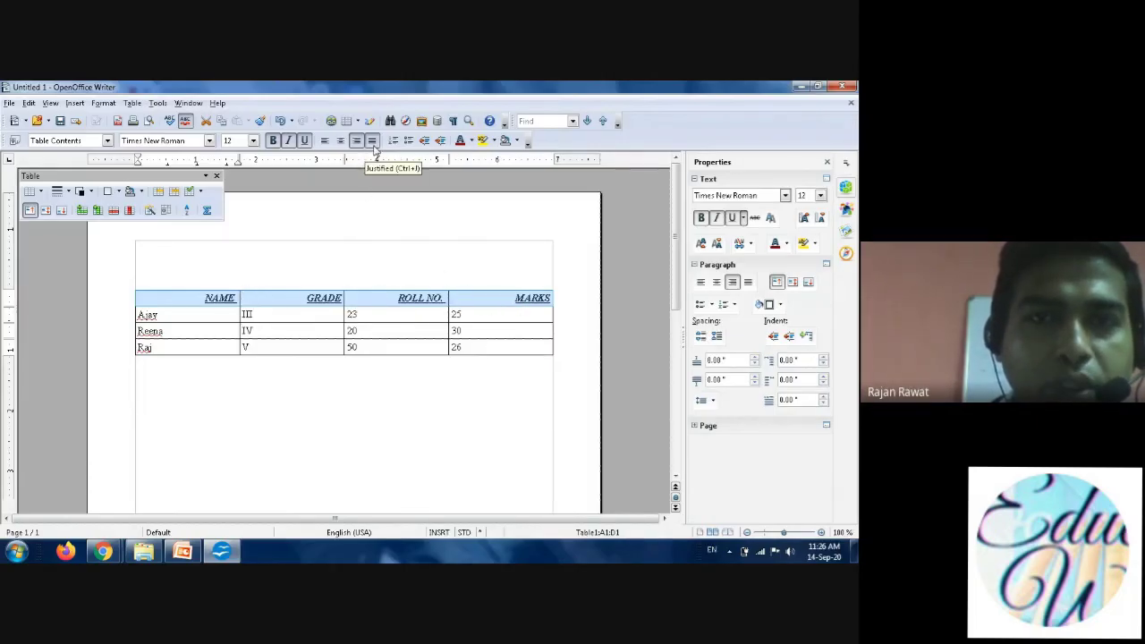
left_click(340, 141)
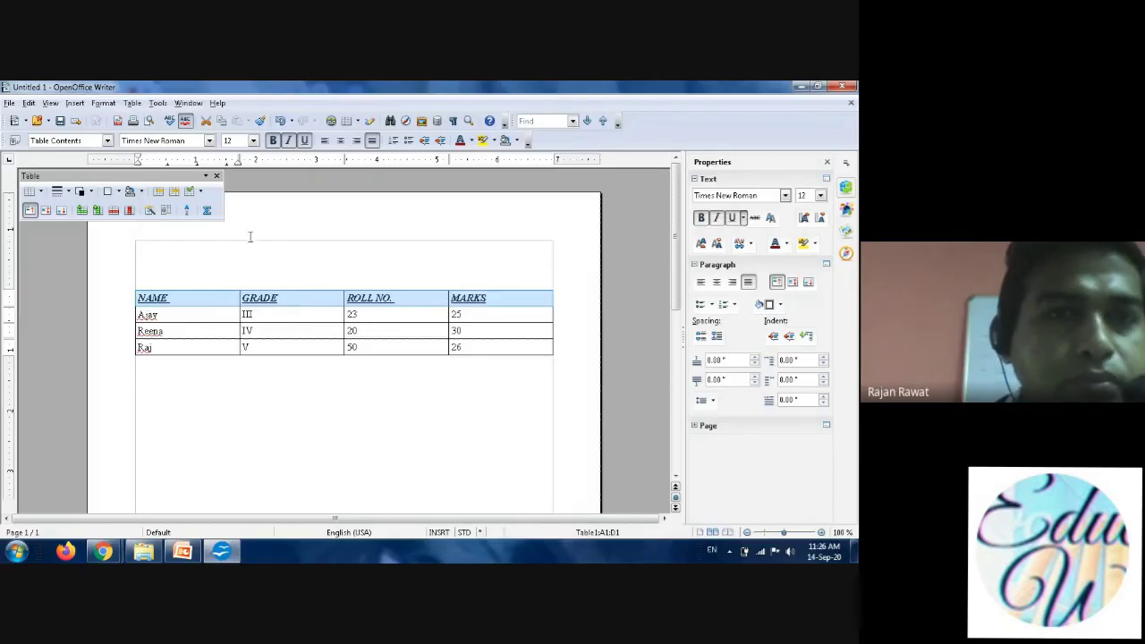
mouse_move(255, 140)
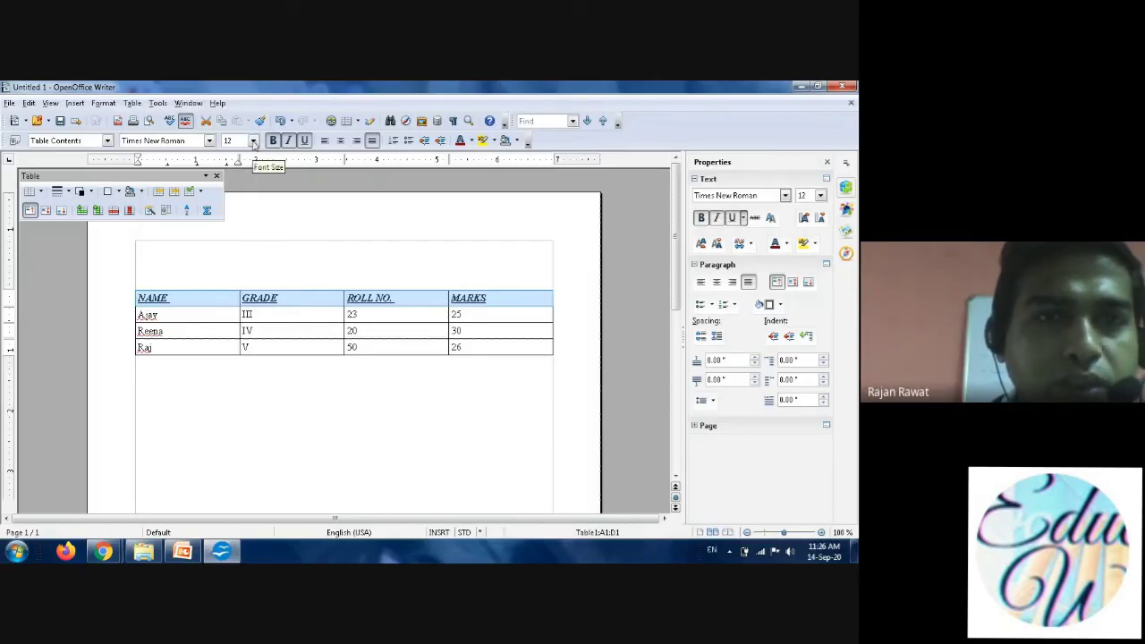
Set the header text size to 14 point, then enlarge it to 20 point.
left_click(254, 141)
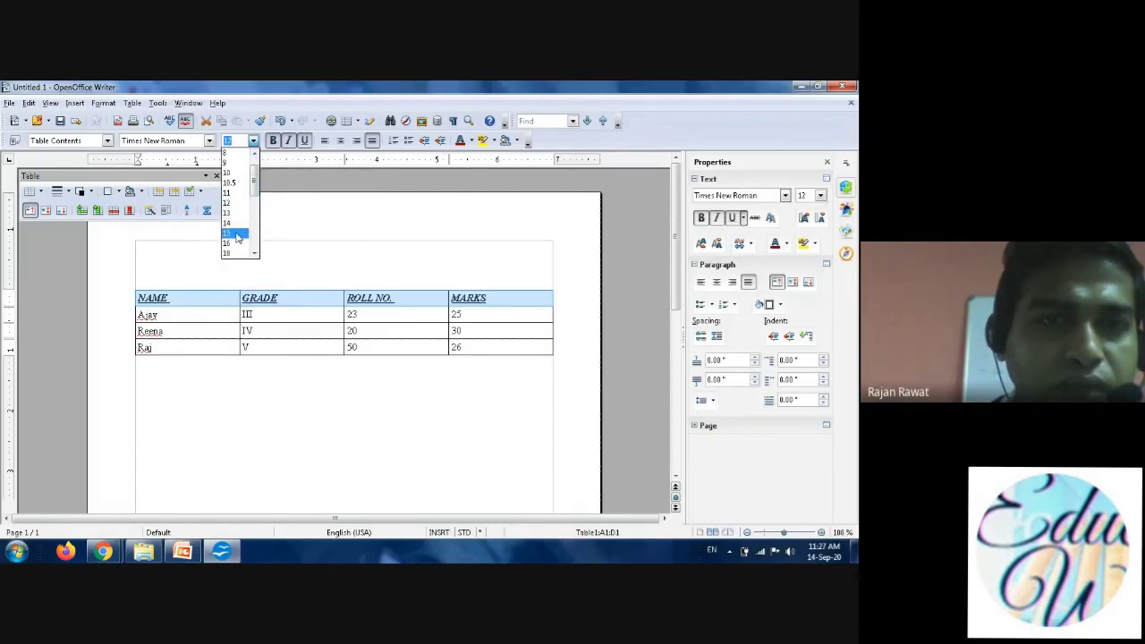
left_click(226, 223)
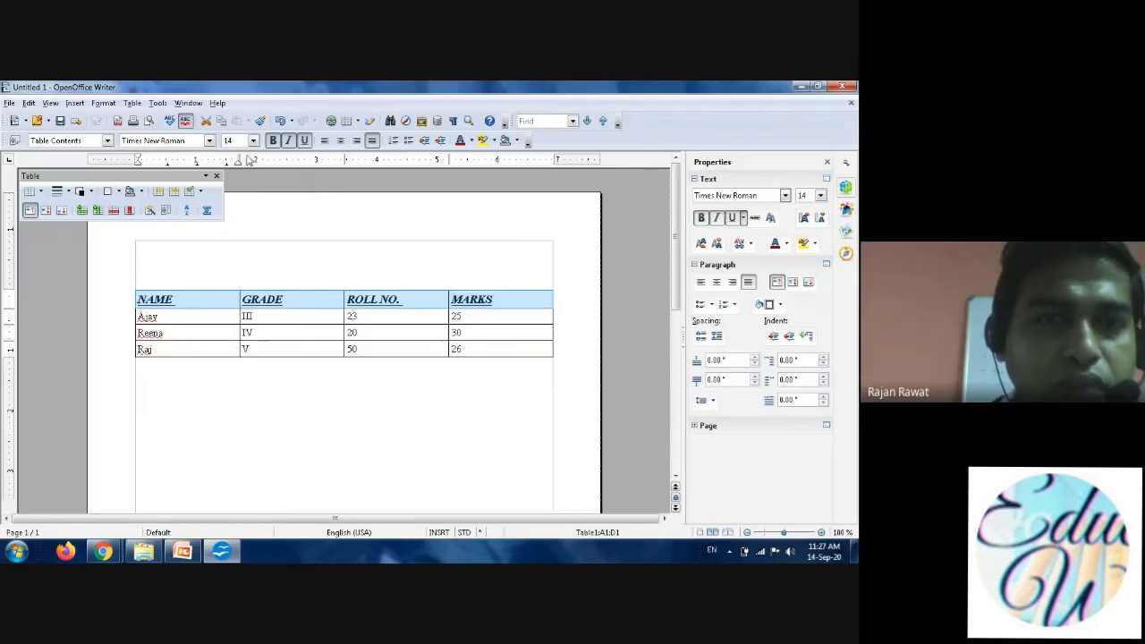
left_click(253, 140)
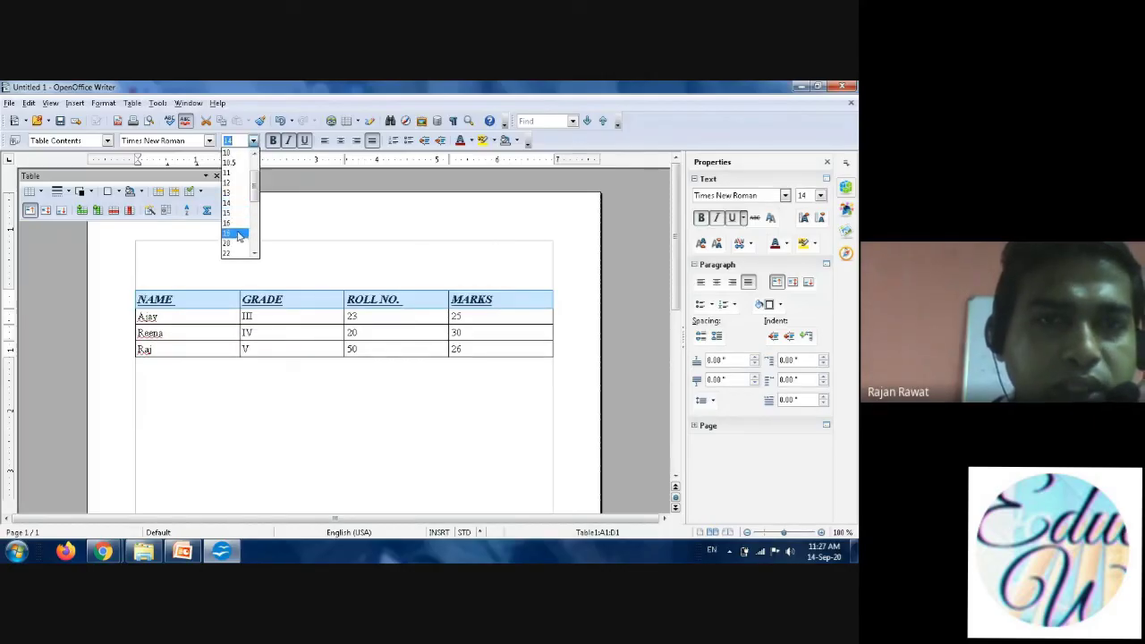
left_click(226, 243)
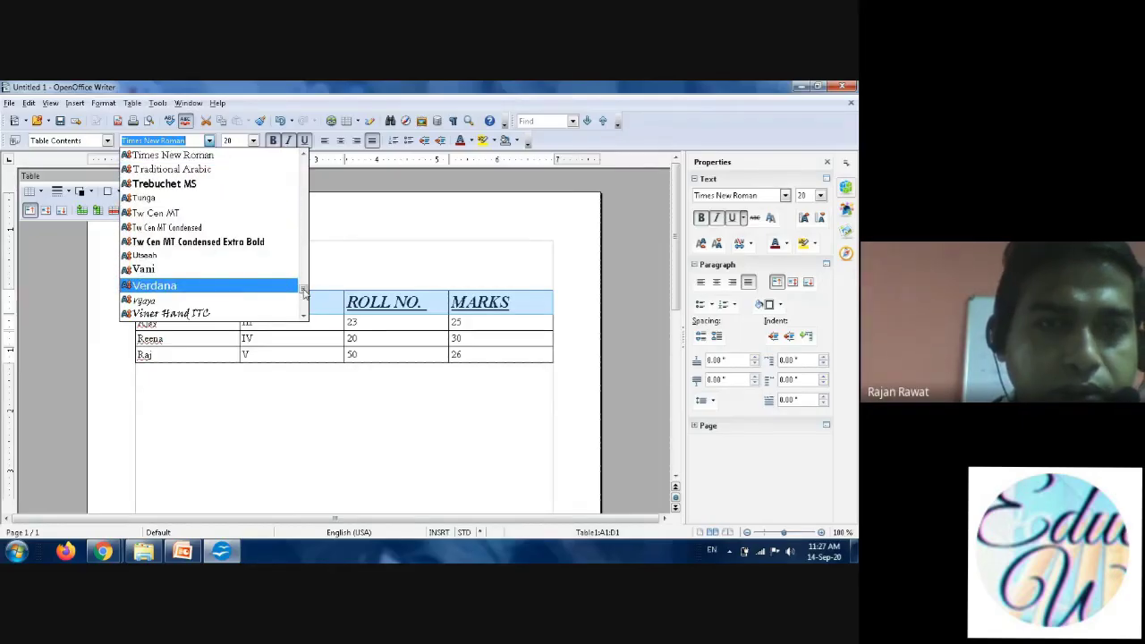
Change the header labels' font to Showcard Gothic.
scroll("down", 3)
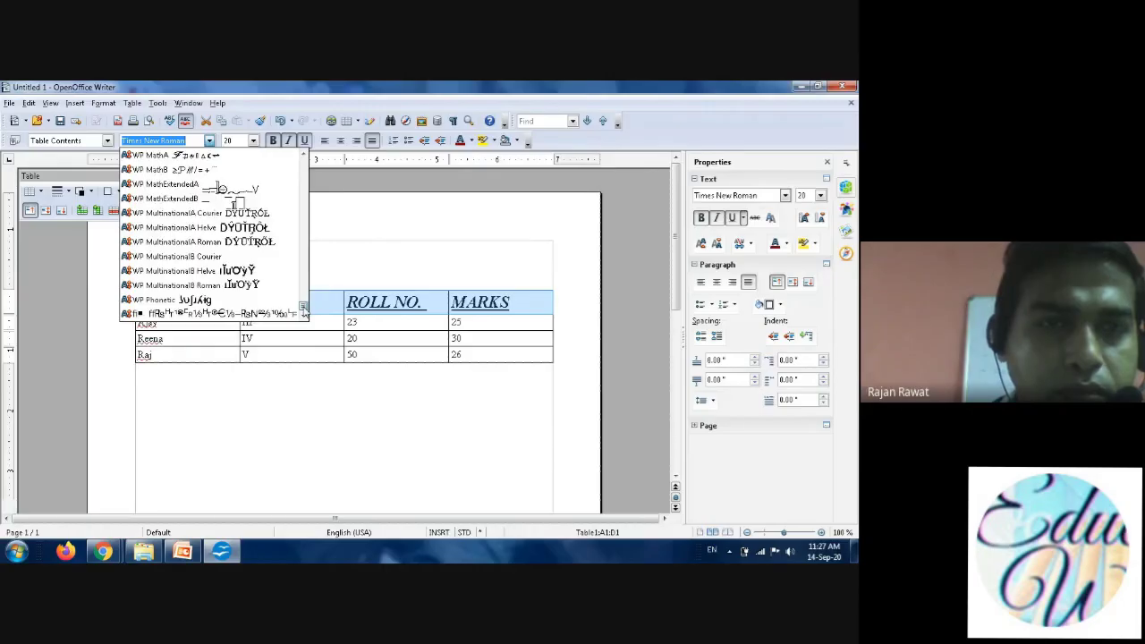
scroll("down", 3)
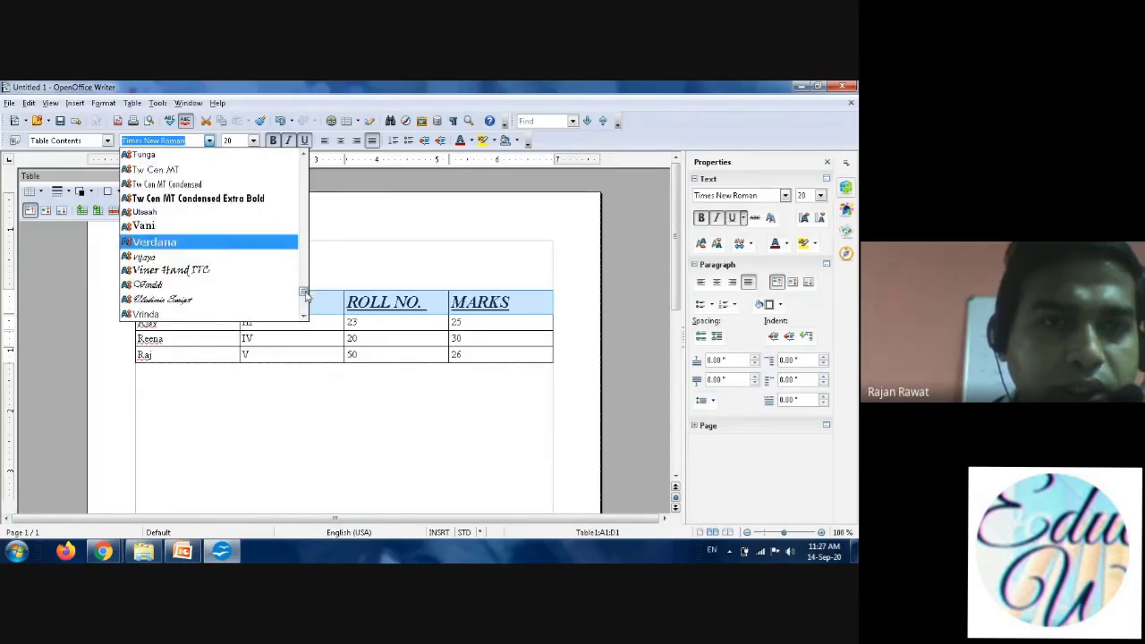
scroll("down", 3)
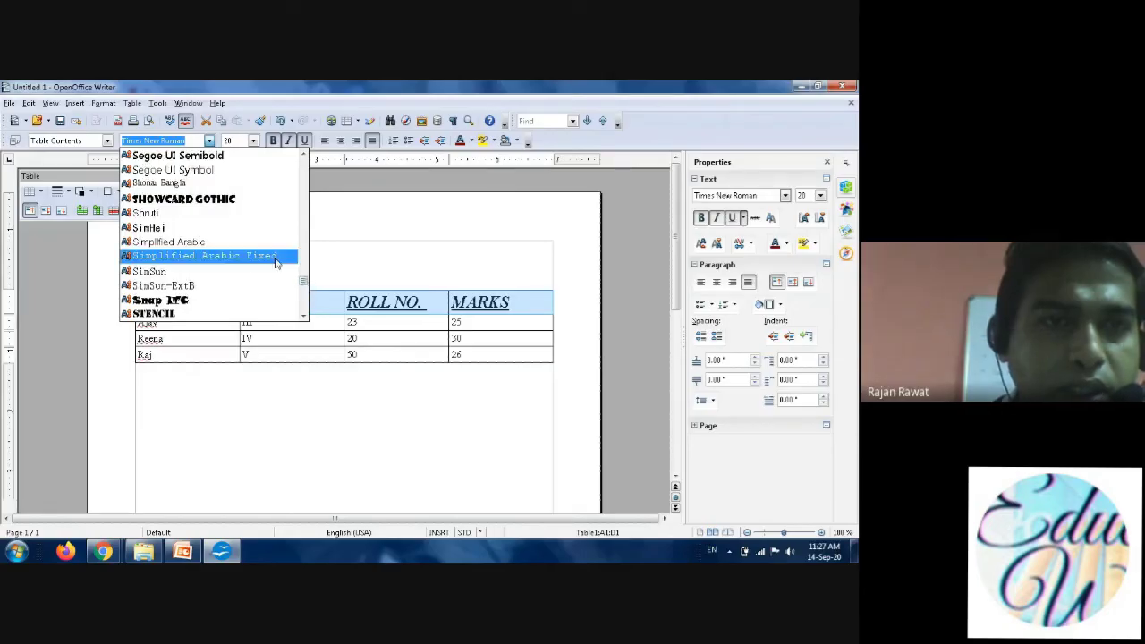
mouse_move(212, 198)
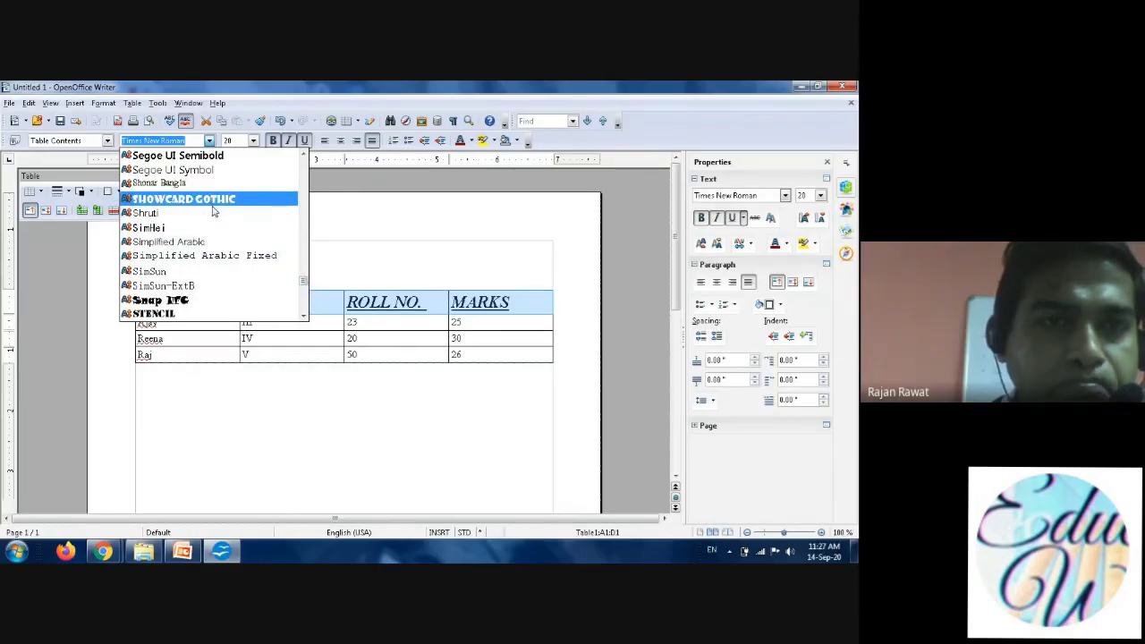
left_click(183, 199)
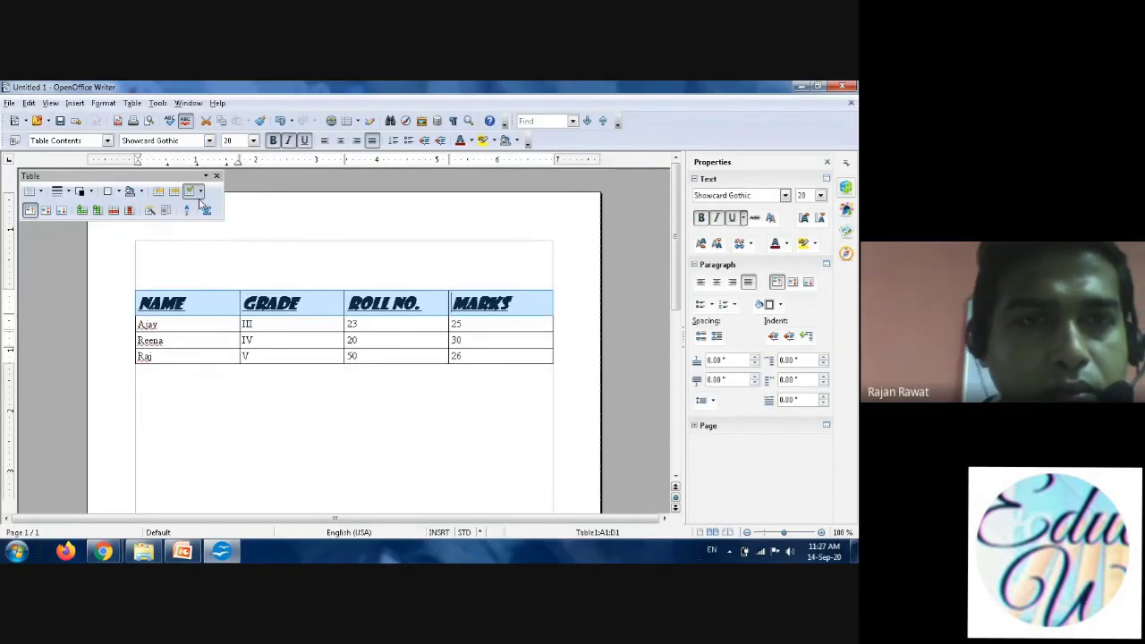